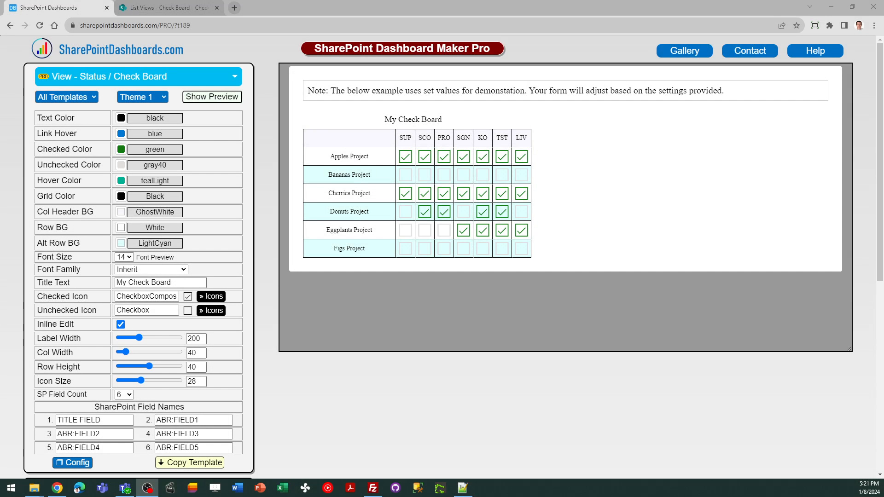
mouse_move(120, 105)
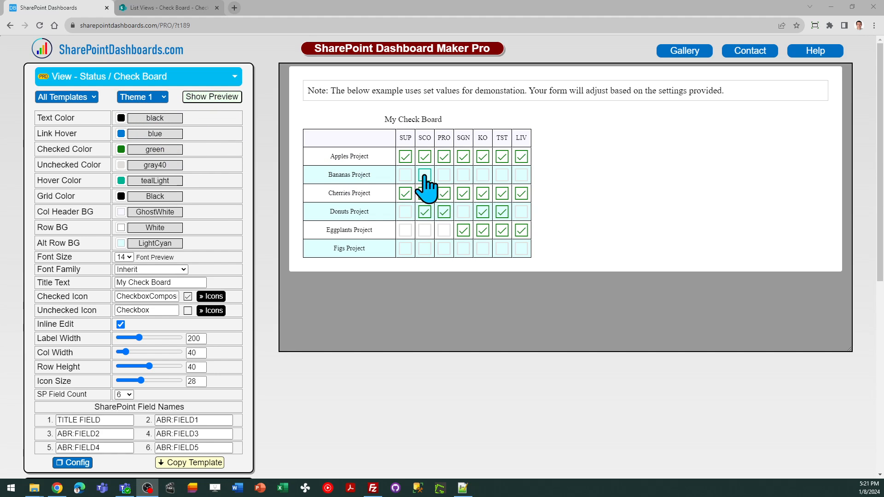
Tick the SCO and PRO stage checkboxes for Bananas Project in the preview grid
click(405, 175)
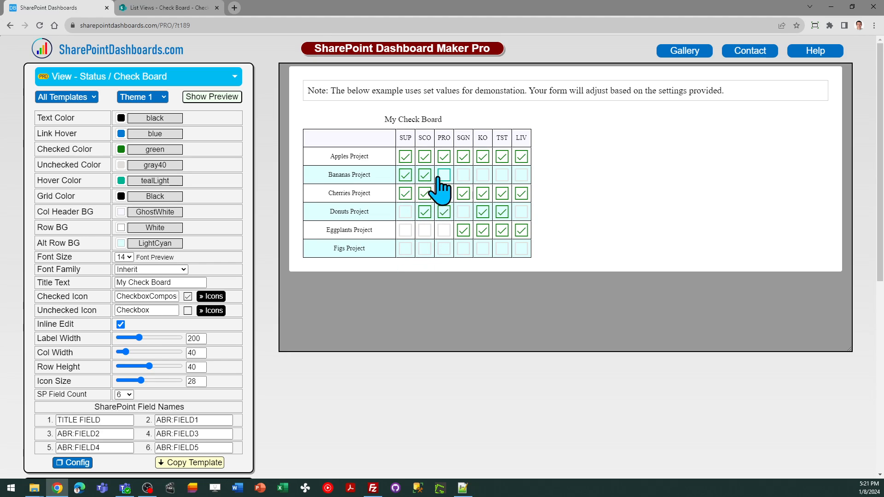
click(444, 174)
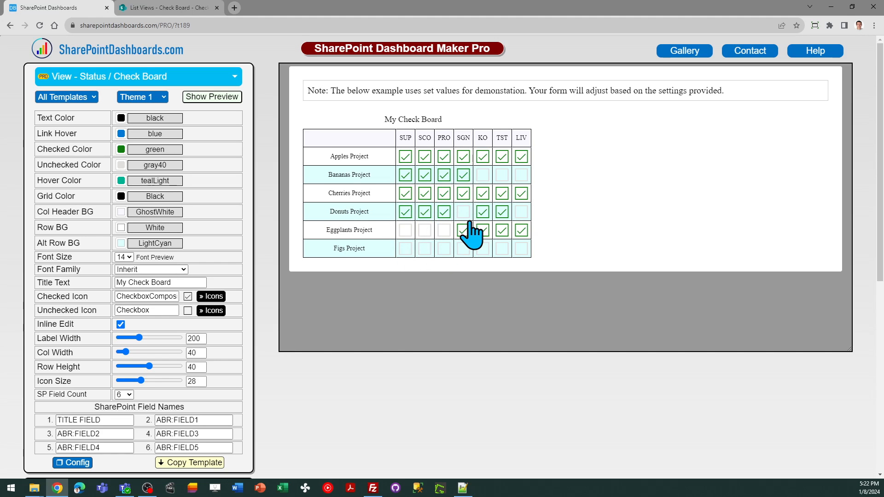
mouse_move(493, 181)
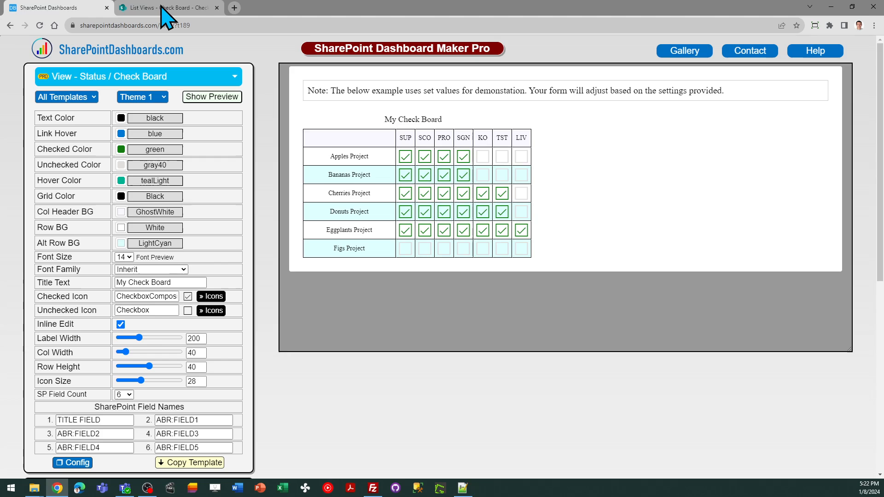
Switch to the SharePoint List Views – Check Board list
click(164, 7)
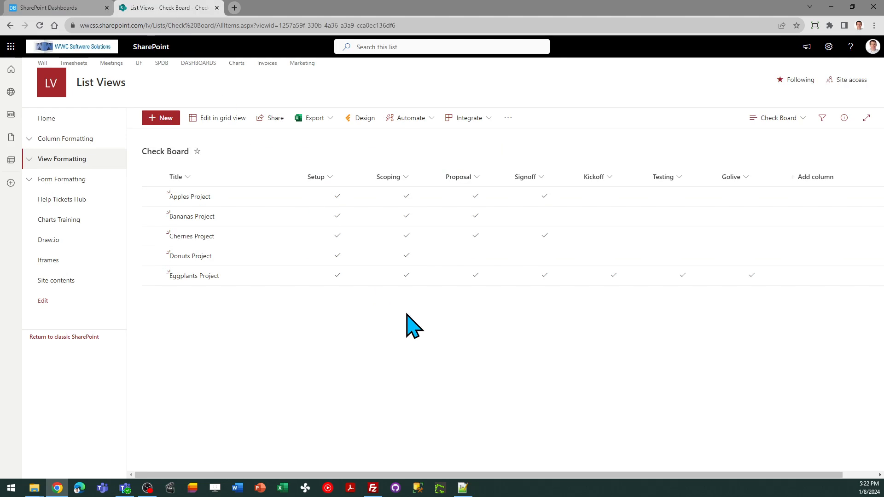
mouse_move(612, 206)
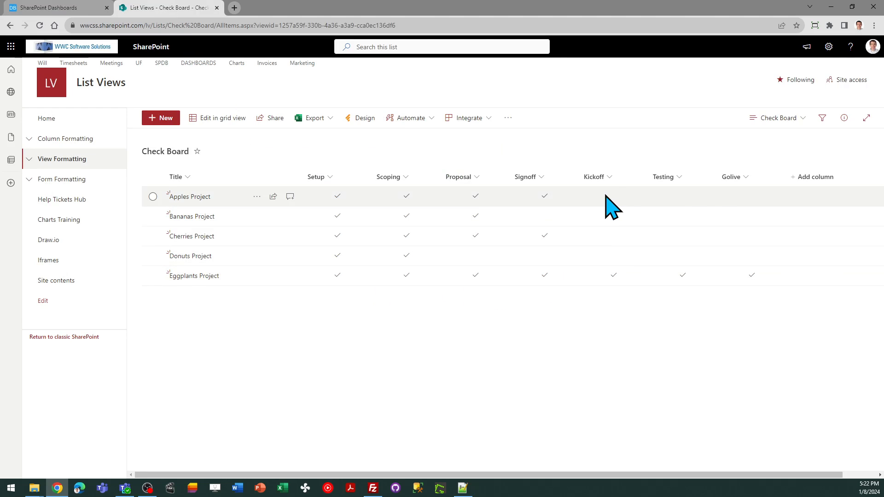
mouse_move(589, 318)
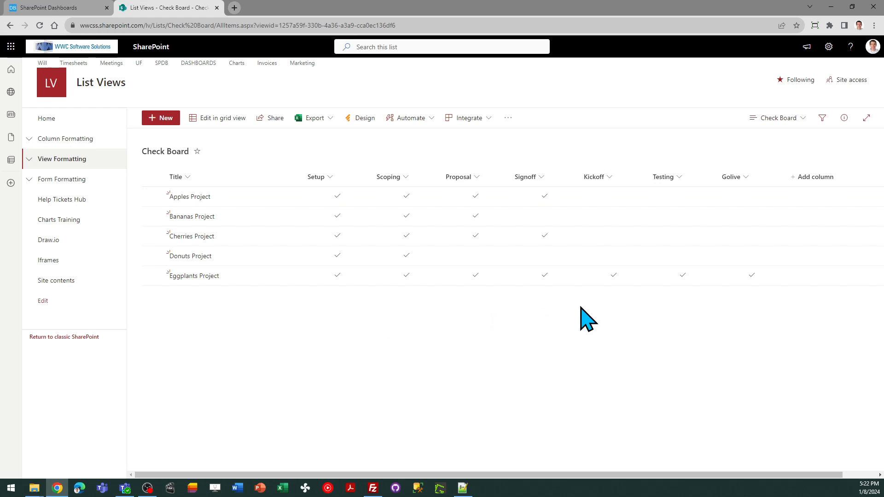
mouse_move(601, 314)
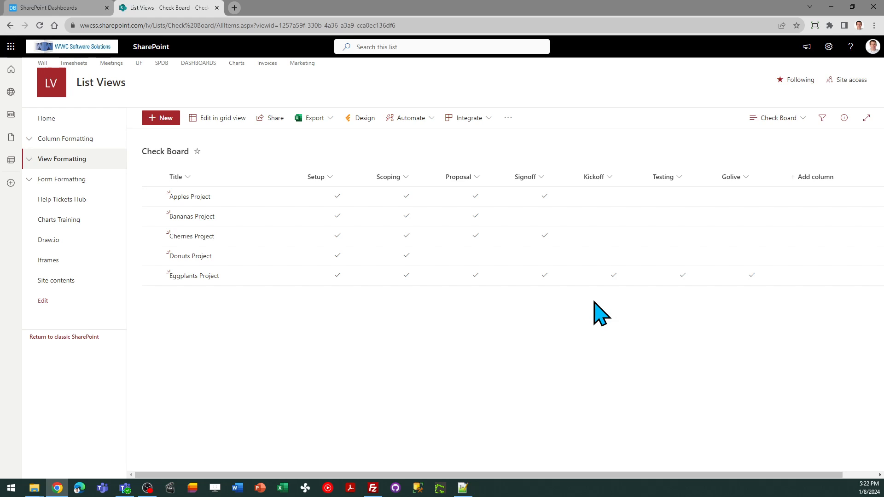
mouse_move(73, 17)
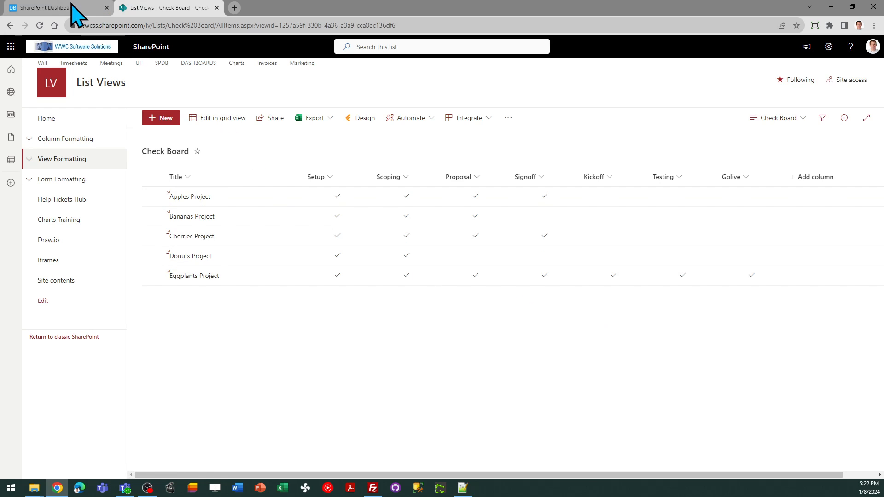
Back in the designer, replace the board's Title Text with 'Projects Tracking'
click(42, 8)
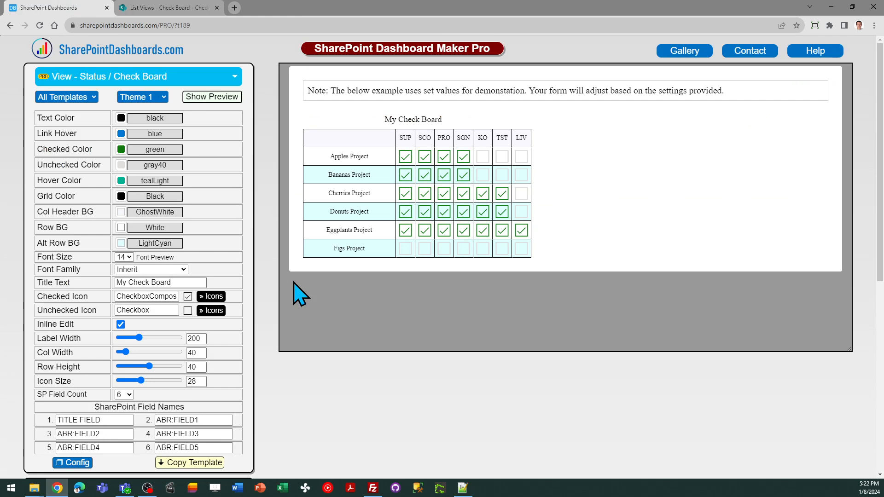
mouse_move(296, 375)
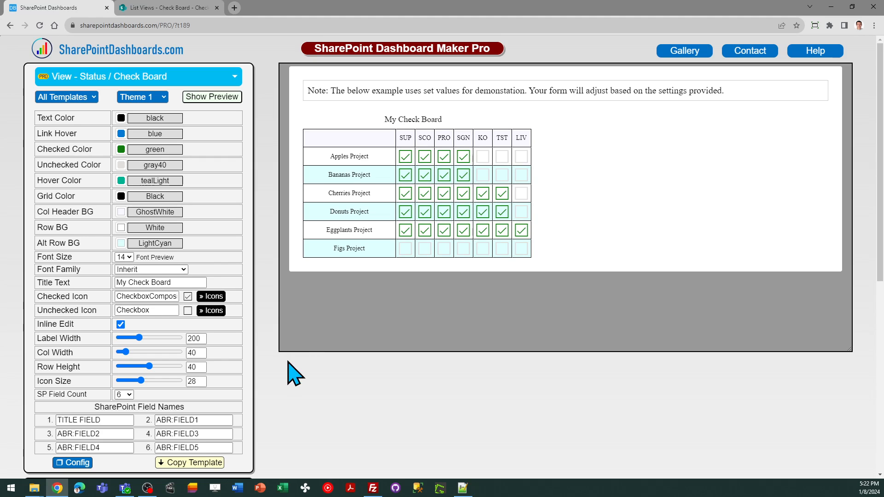
triple_click(160, 282)
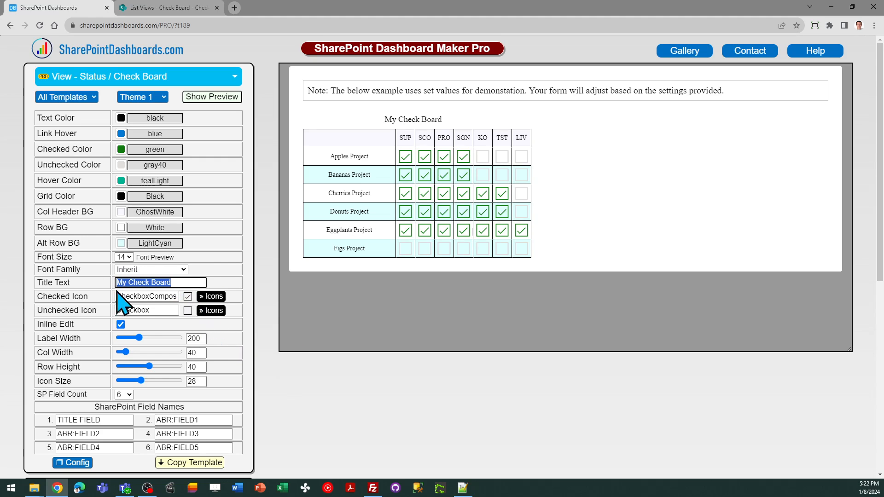
mouse_move(252, 410)
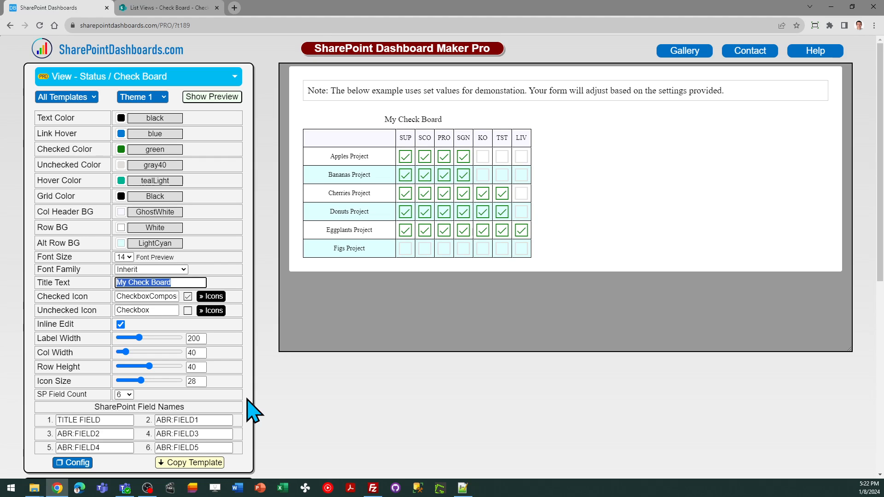
text(Project)
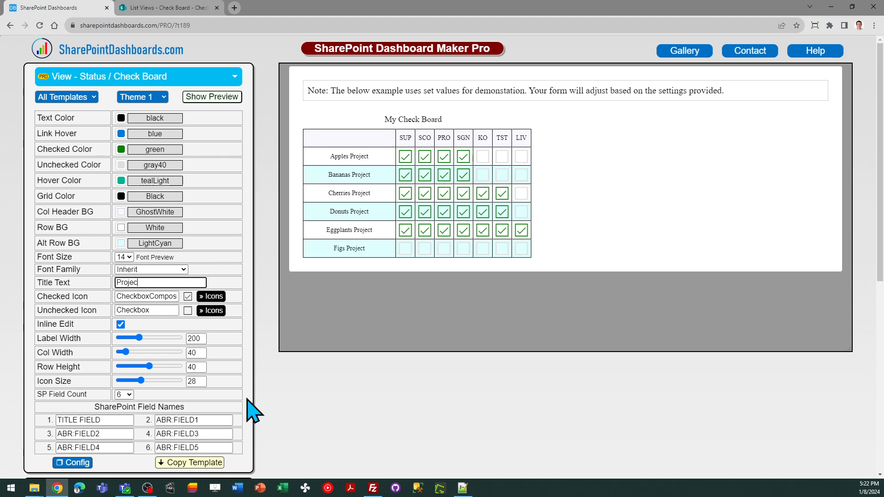
text(s Tracking)
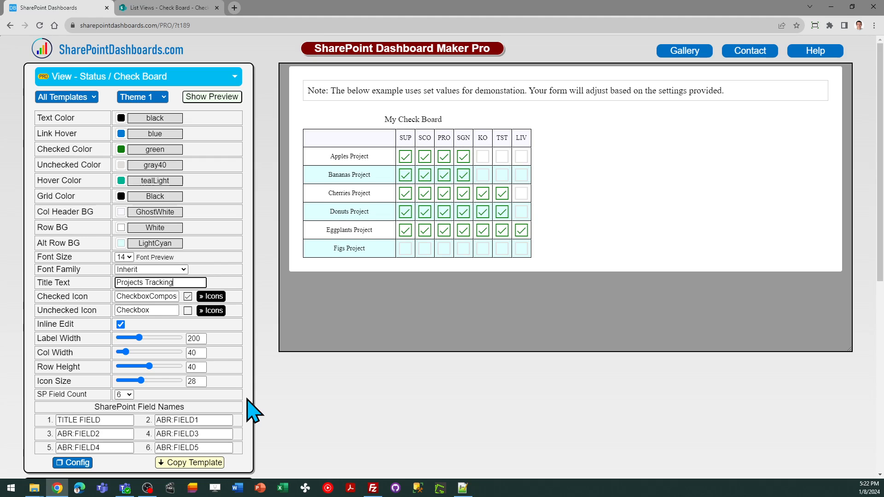
triple_click(146, 296)
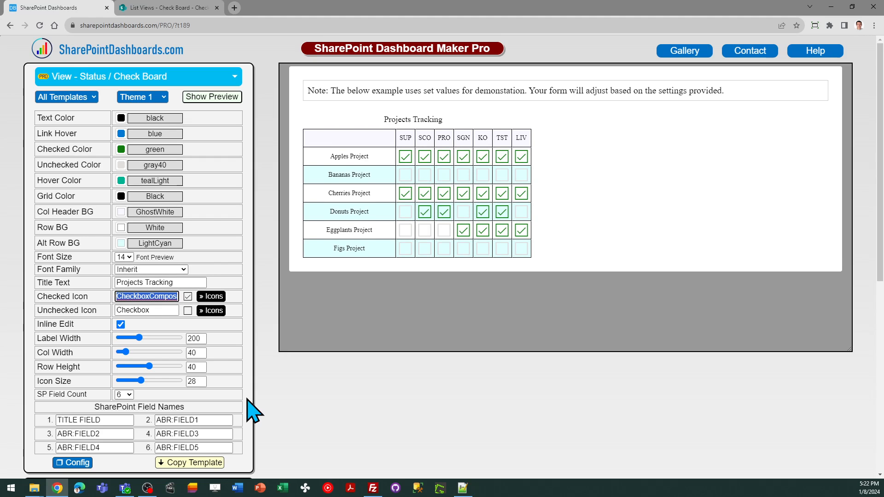
mouse_move(225, 420)
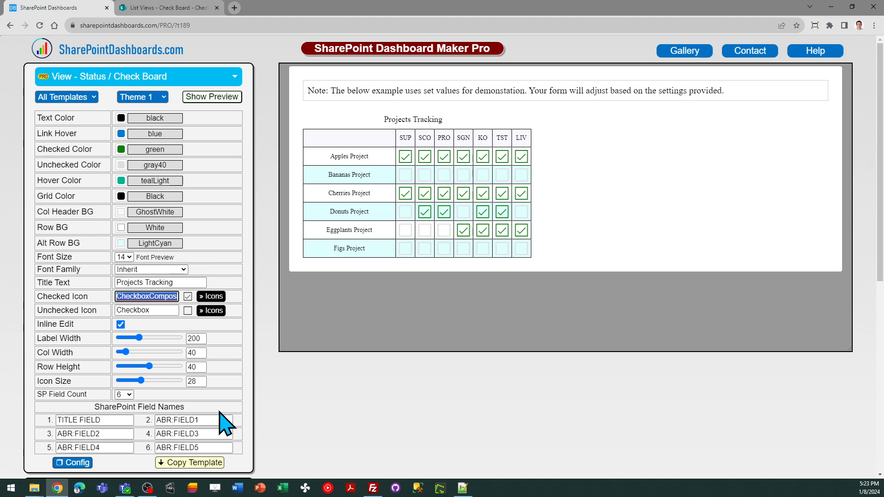
mouse_move(127, 419)
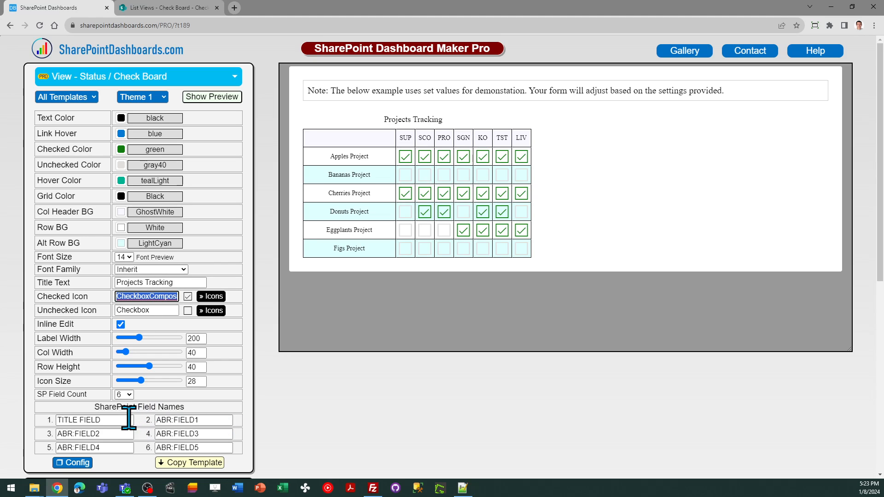
mouse_move(196, 419)
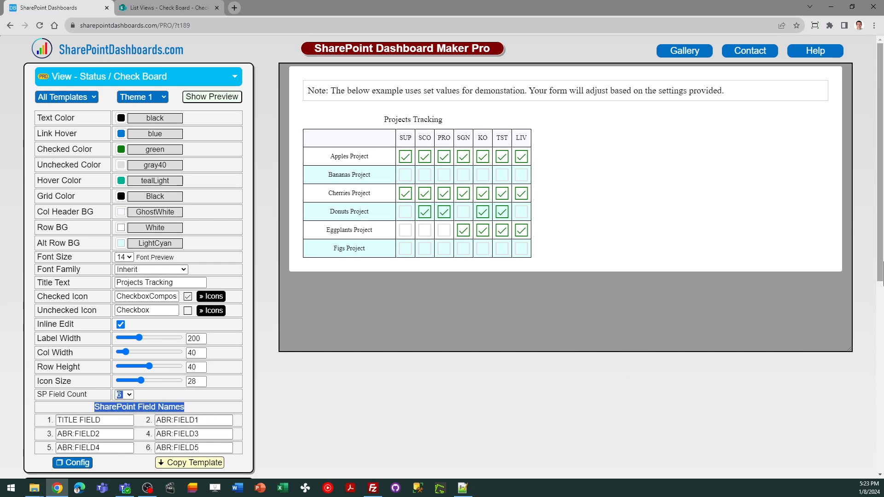
scroll(down, 3)
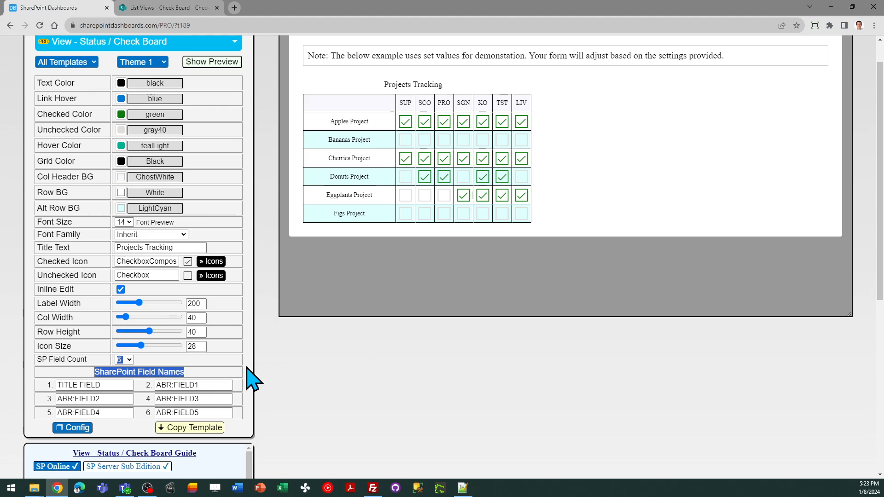
double_click(79, 385)
text(Title)
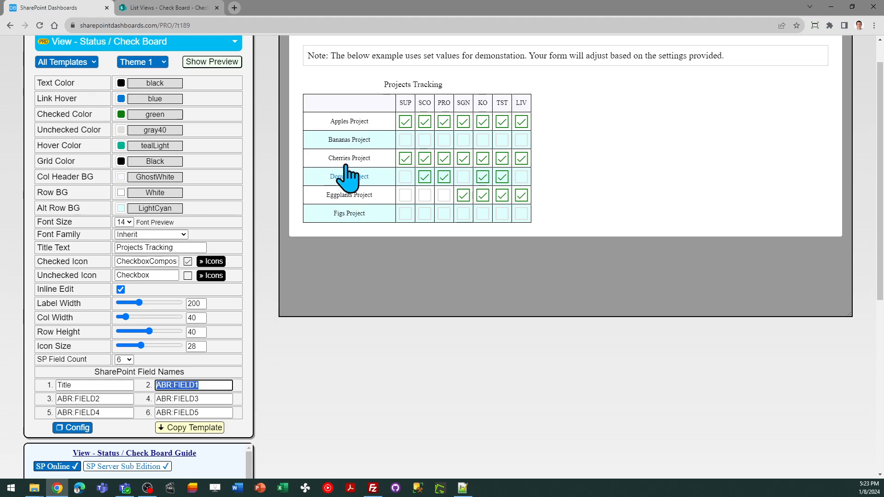
mouse_move(245, 389)
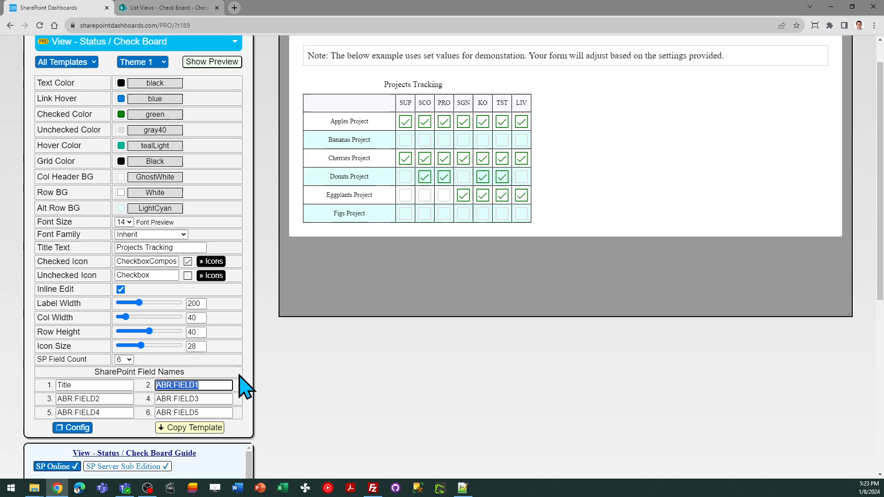
mouse_move(218, 385)
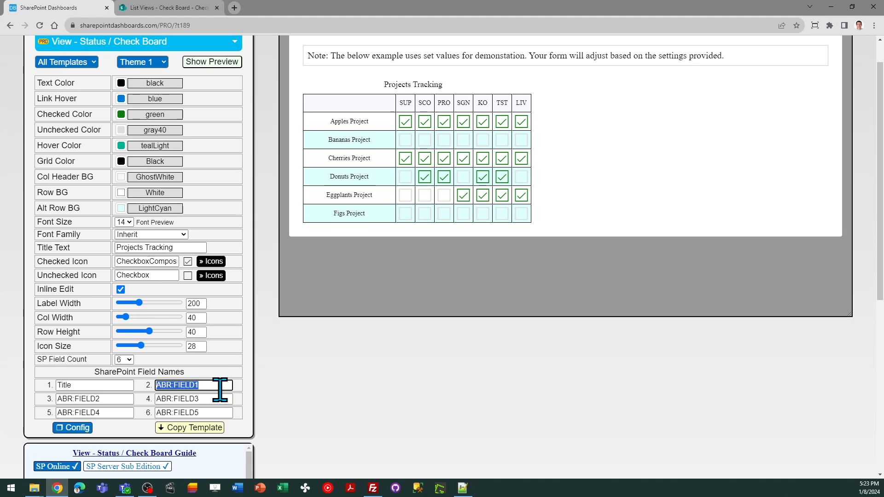
mouse_move(381, 276)
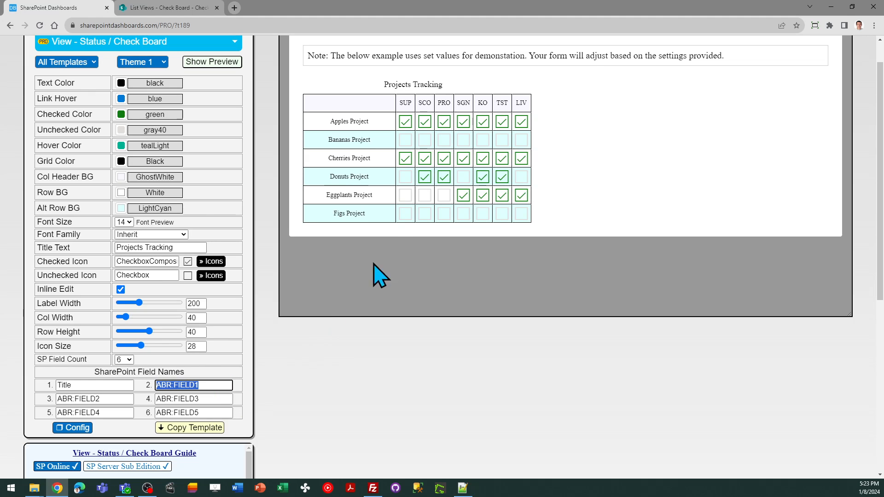
mouse_move(490, 113)
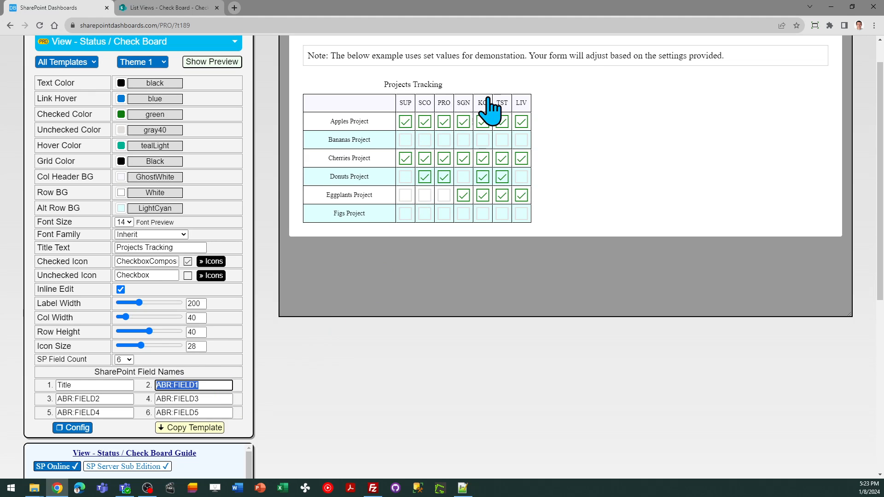
mouse_move(530, 294)
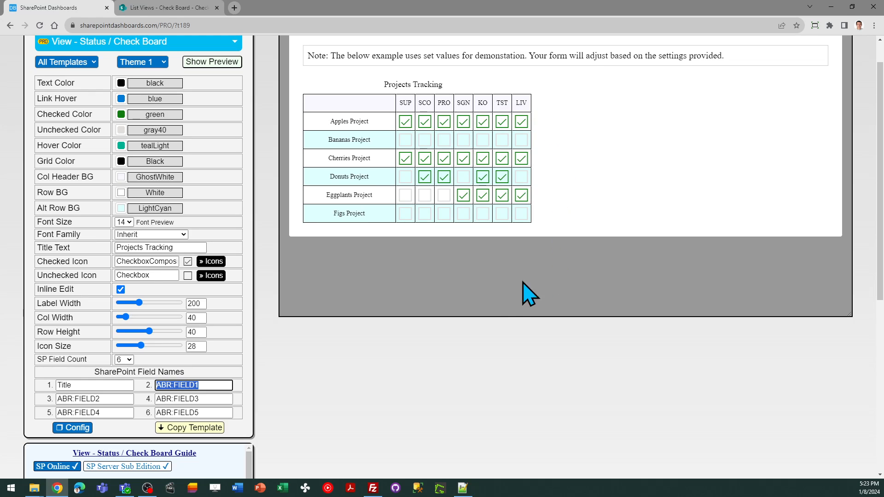
mouse_move(501, 309)
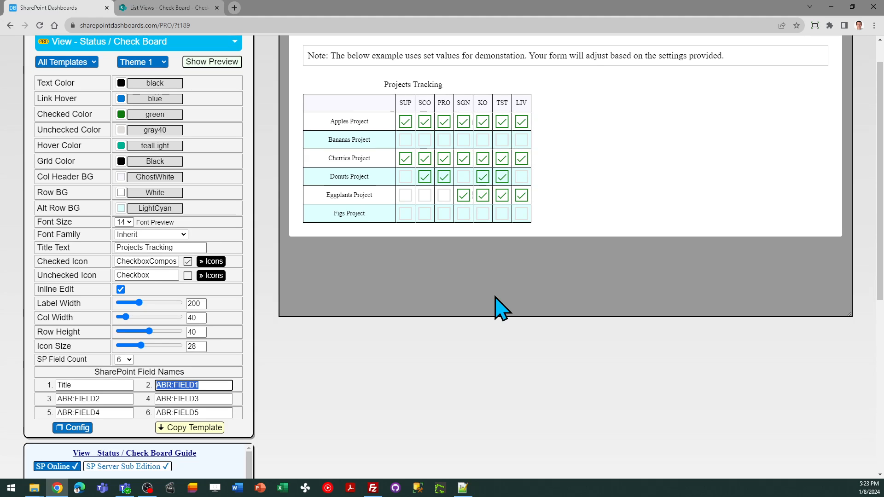
mouse_move(495, 309)
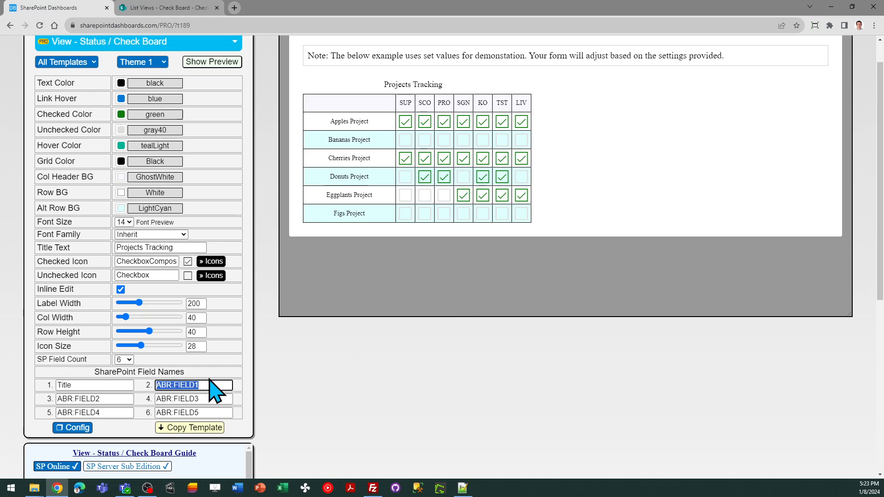
mouse_move(299, 467)
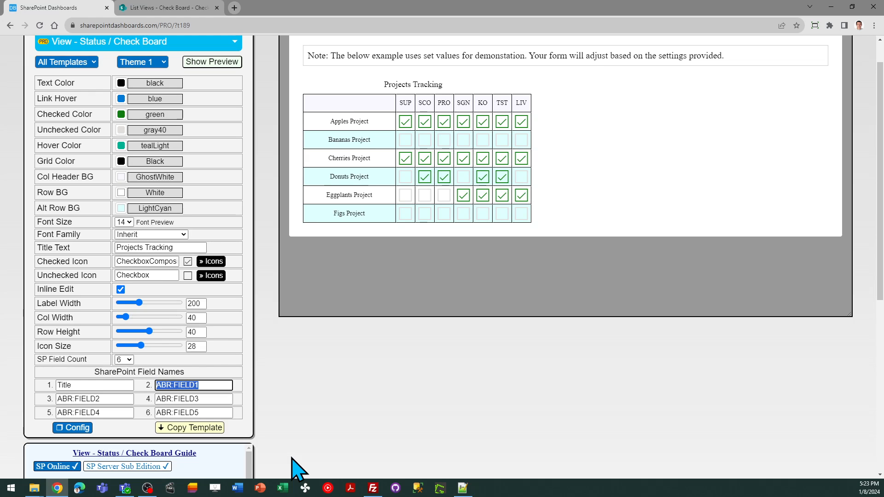
mouse_move(195, 118)
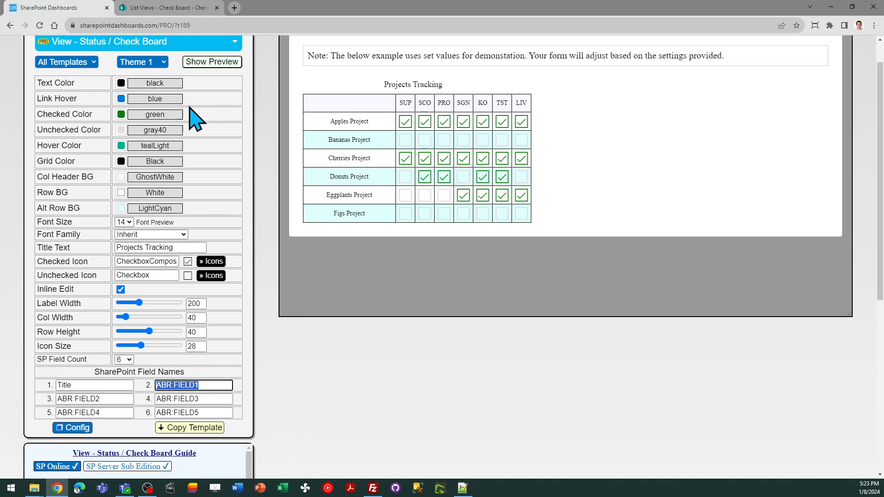
mouse_move(169, 8)
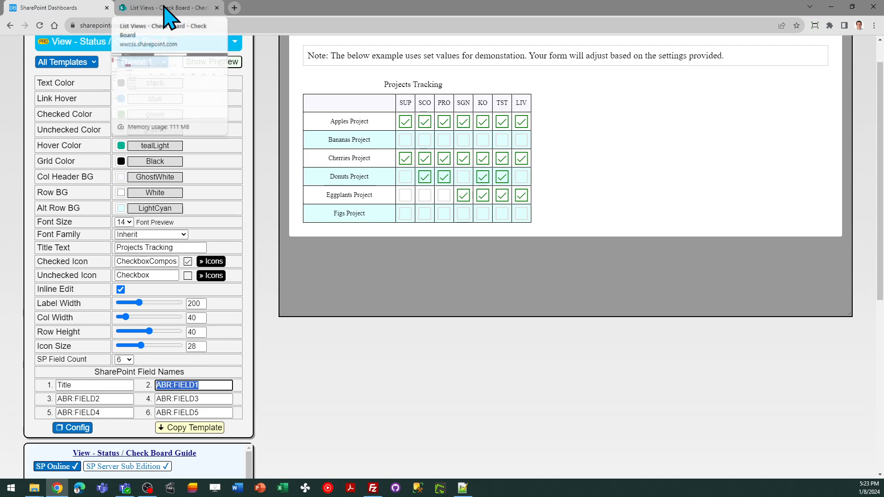
click(164, 8)
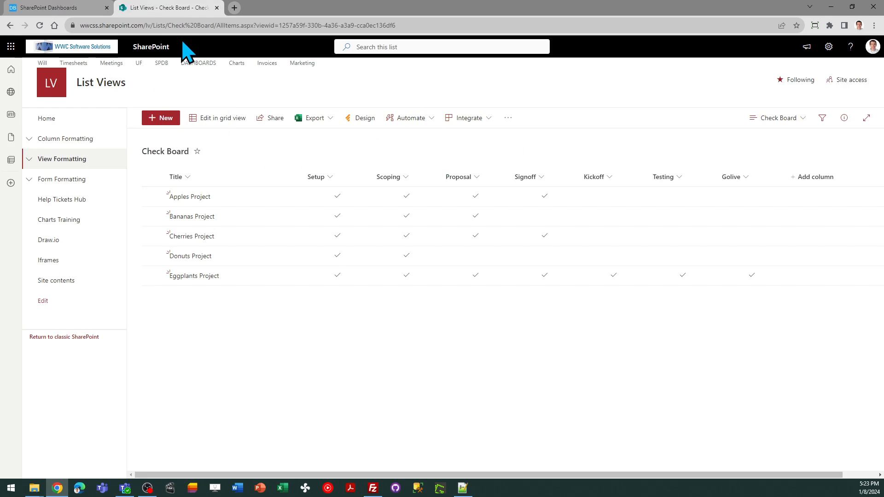
mouse_move(149, 46)
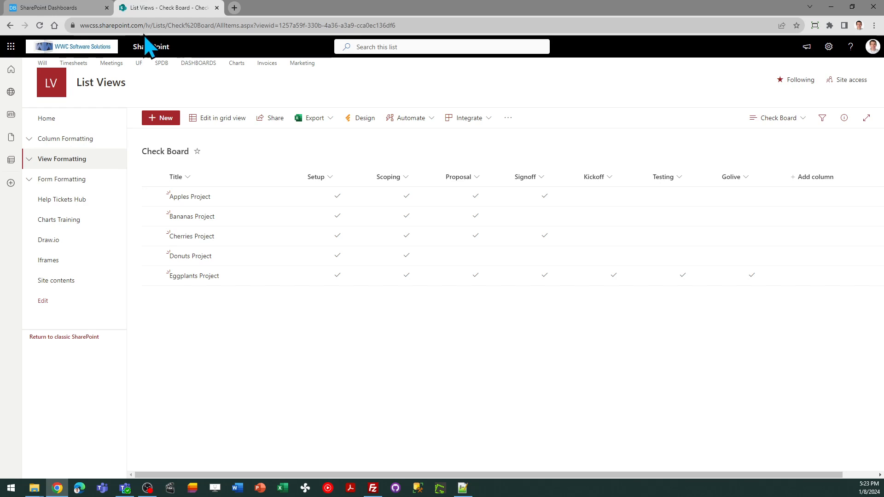
click(56, 8)
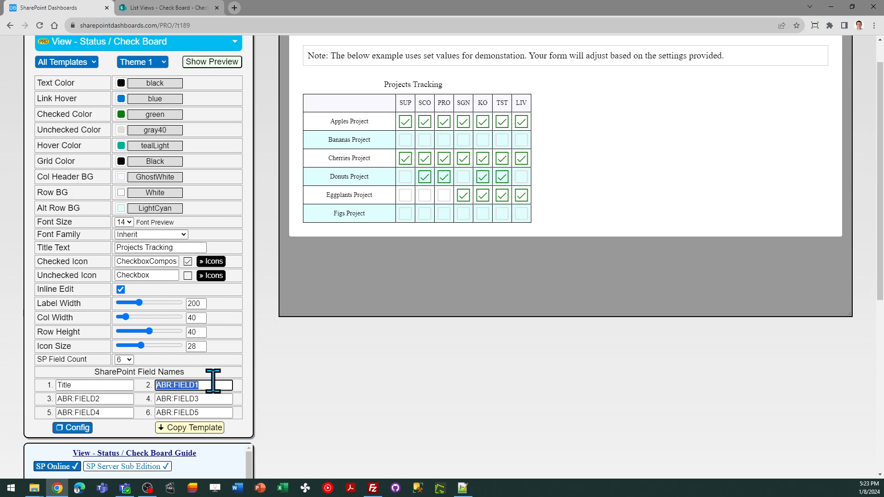
mouse_move(250, 486)
text(SET:Setup)
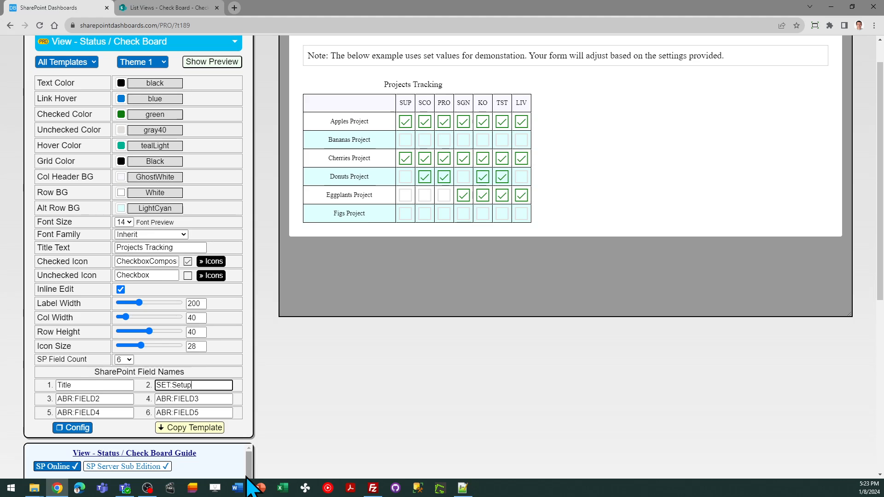
Name the third field SCO:Scoping, set SP Field Count to 8, and view the Check Board list
triple_click(94, 398)
text(SCO:S)
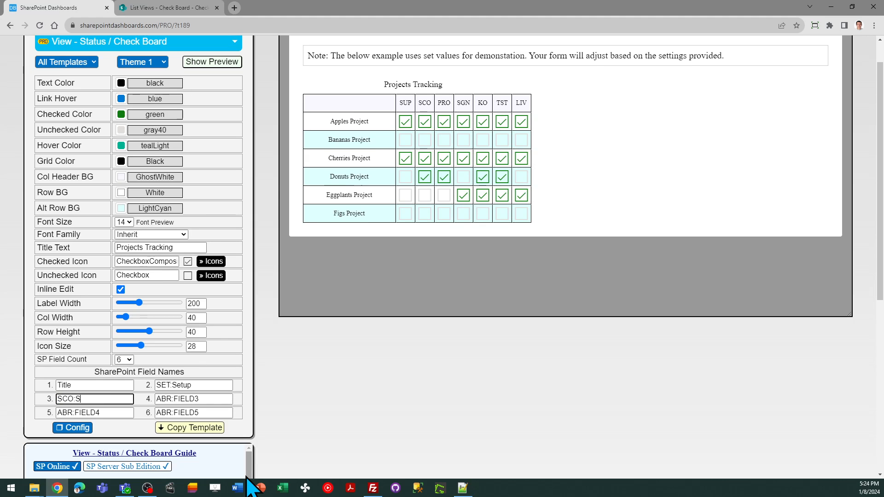
text(coping)
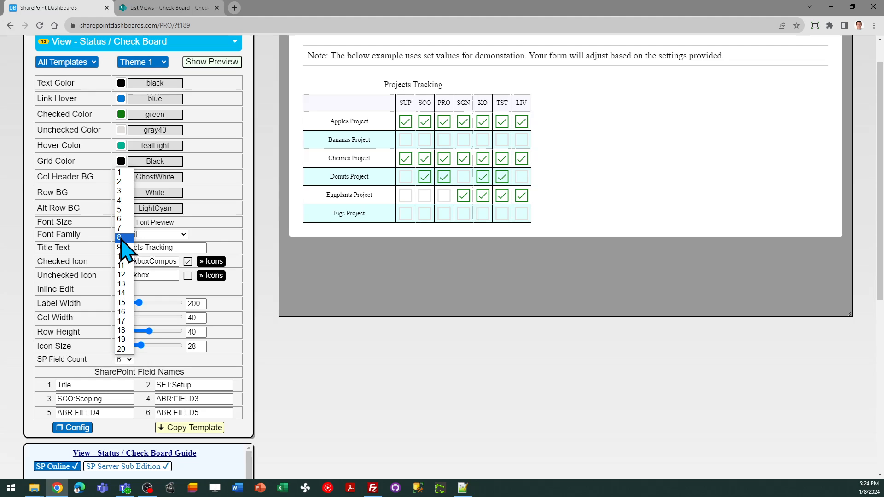
click(125, 237)
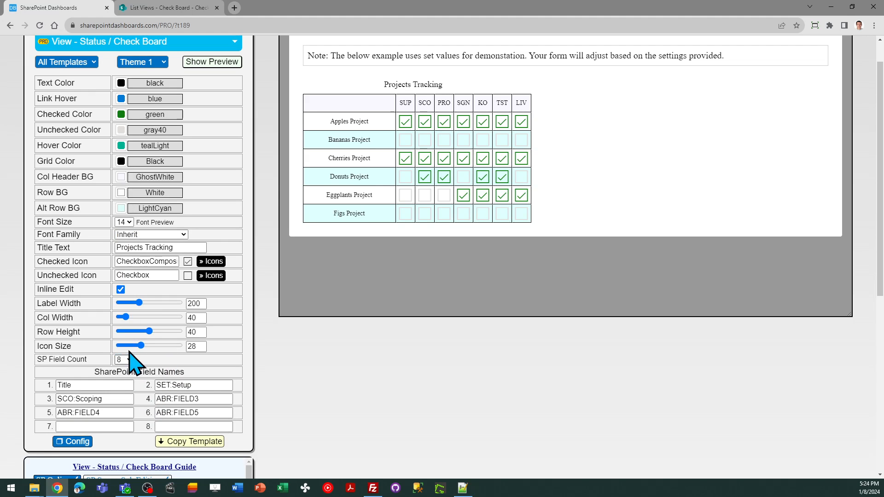
click(123, 360)
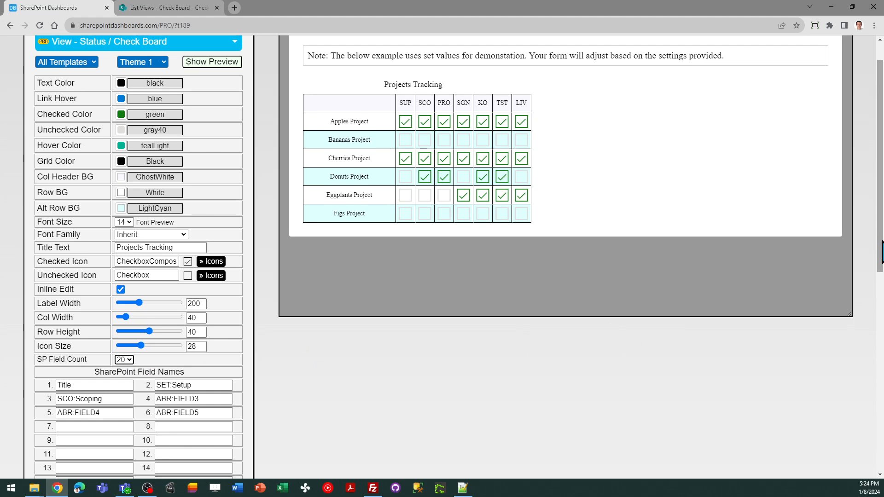
scroll(down, 3)
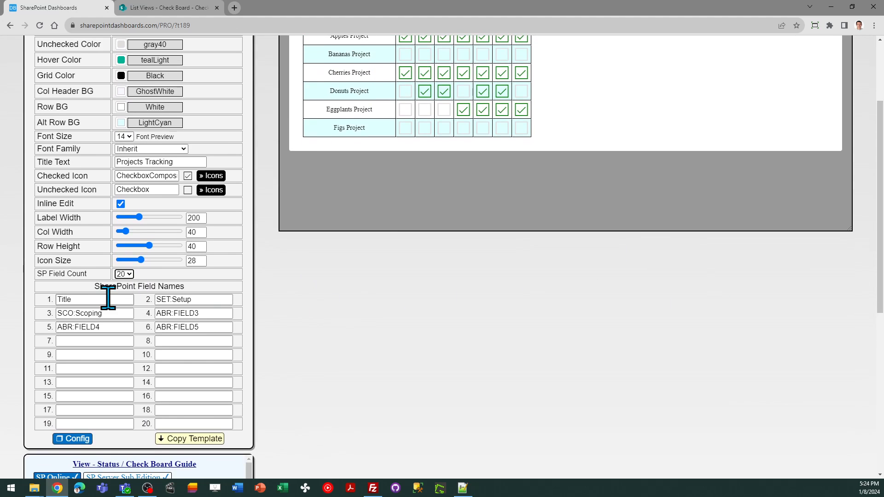
click(124, 274)
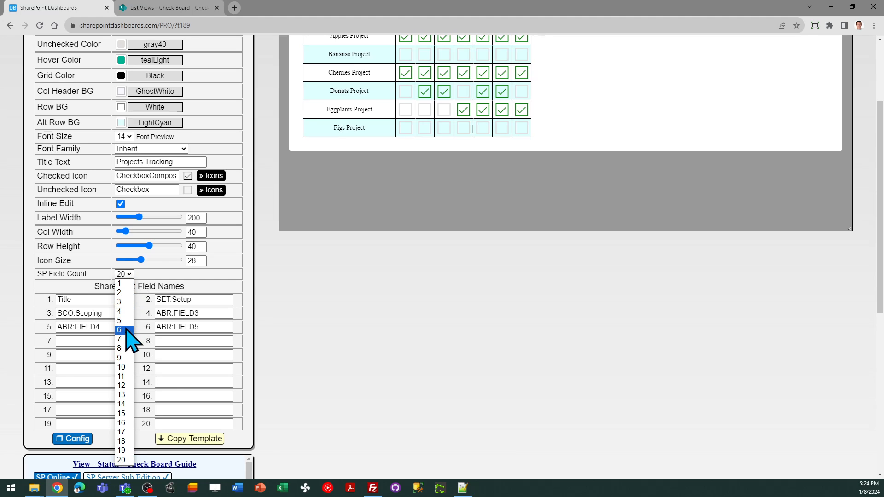
click(118, 347)
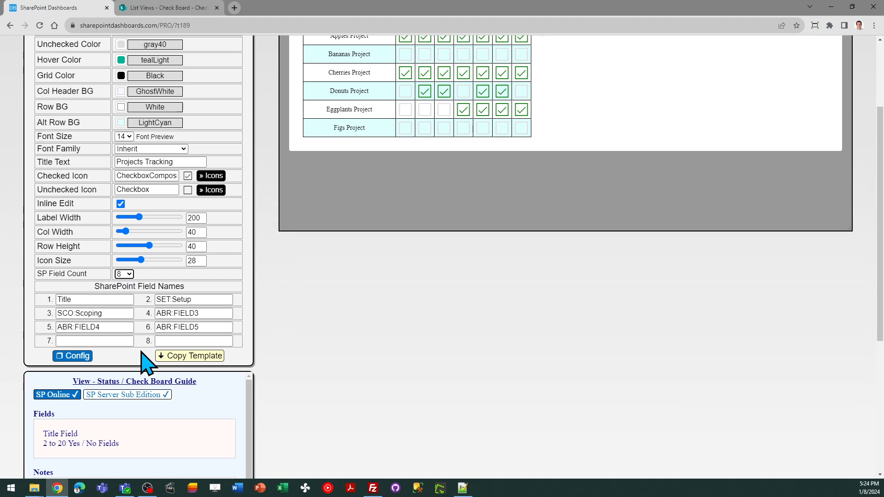
mouse_move(181, 23)
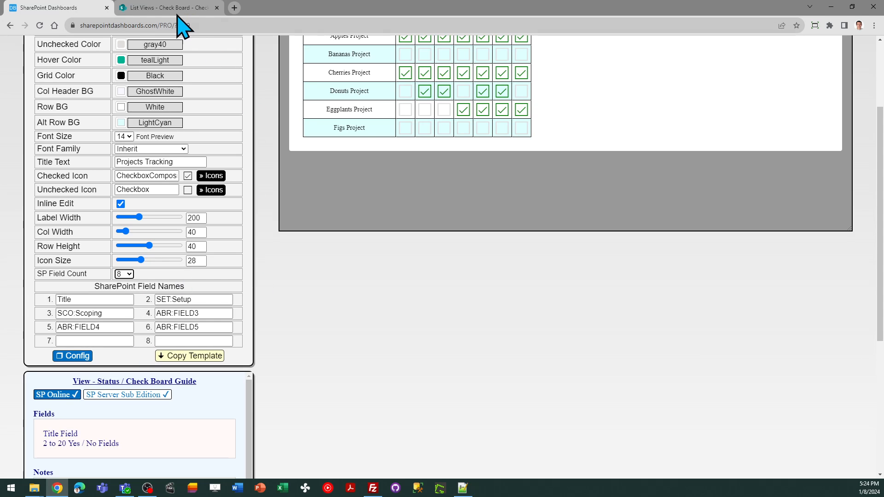
click(166, 7)
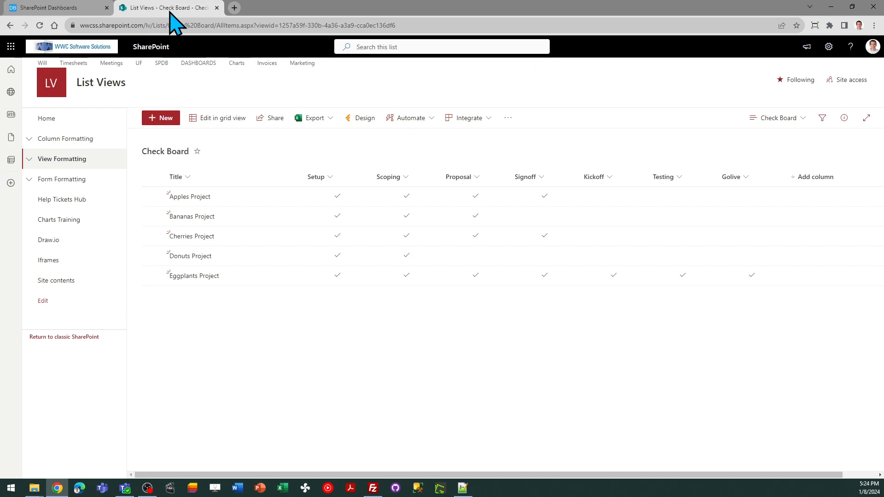
Enter the SIG:Signoff and PRO:Proposal field names, checking the list's column order
click(53, 7)
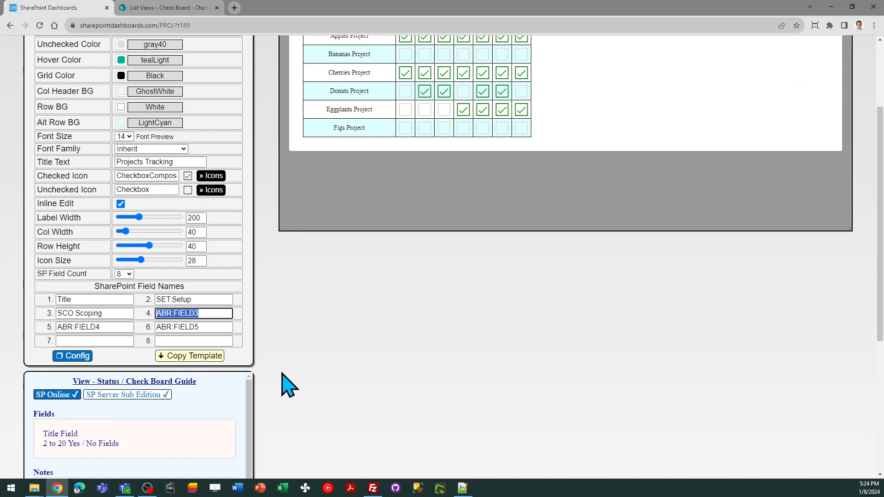
text(SIG:Signoff)
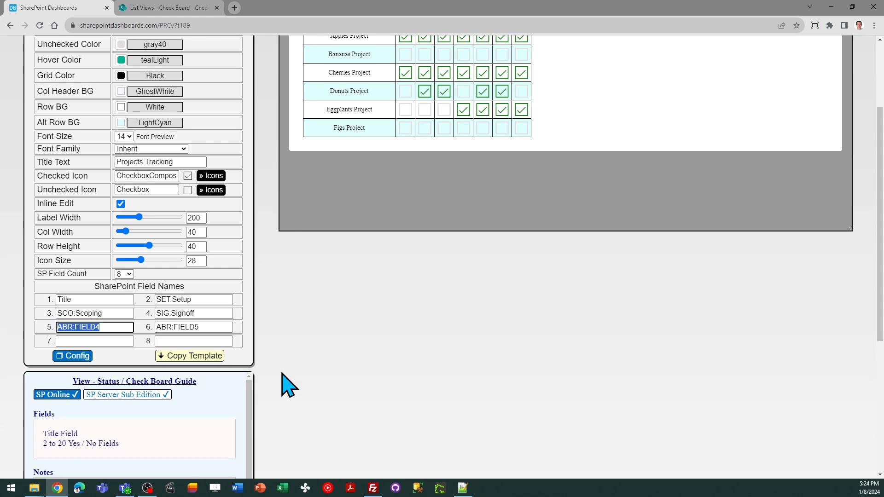
click(167, 8)
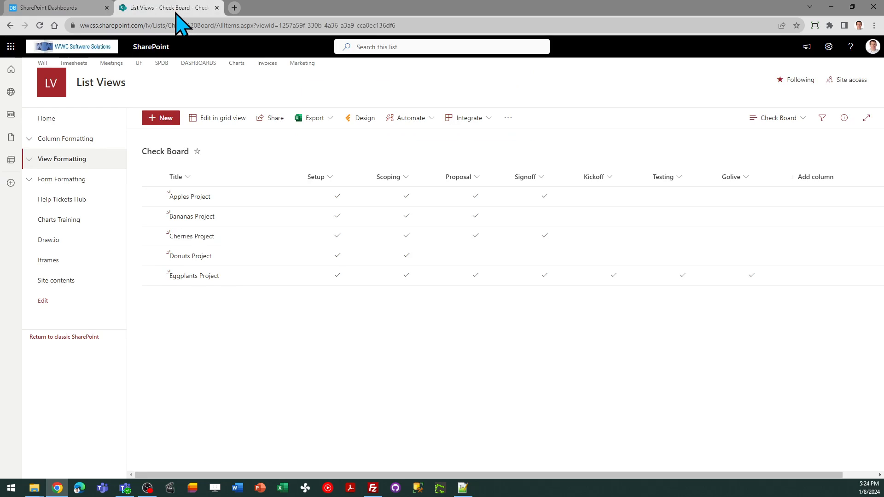
click(54, 7)
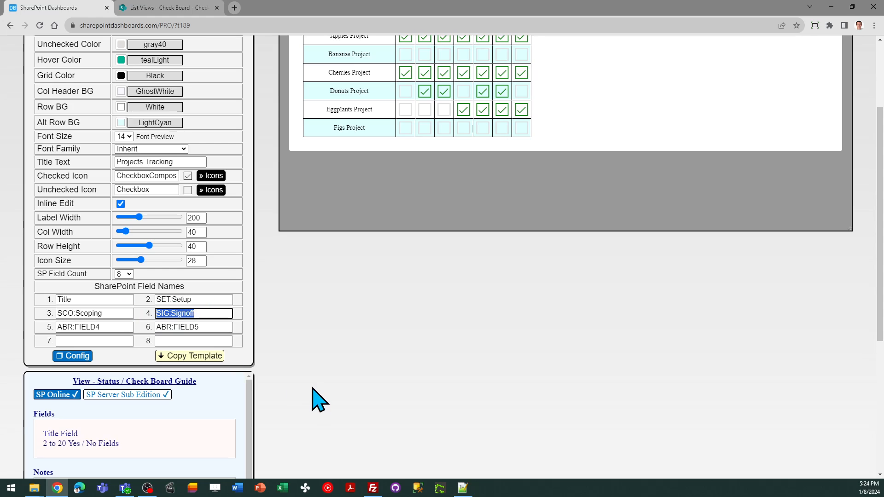
text(PRO:Proposal)
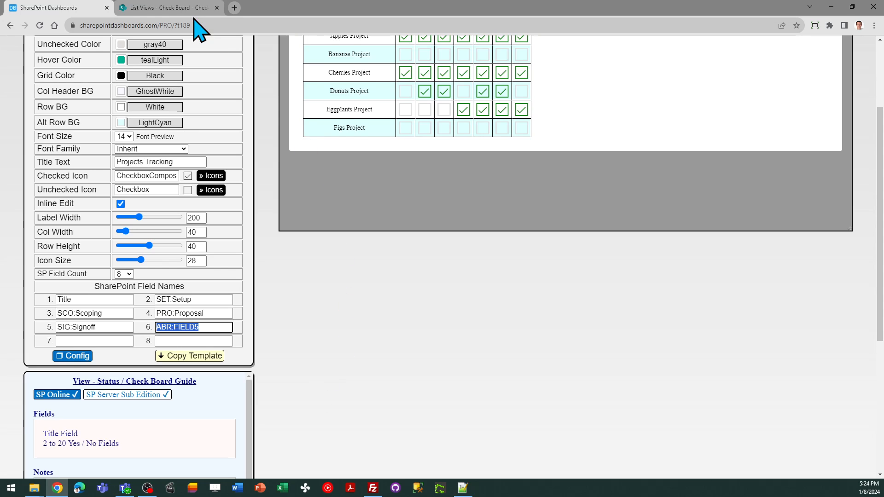
Fill the remaining field names KO:Kickoff, TST:Testing and LIV:Golive
click(166, 8)
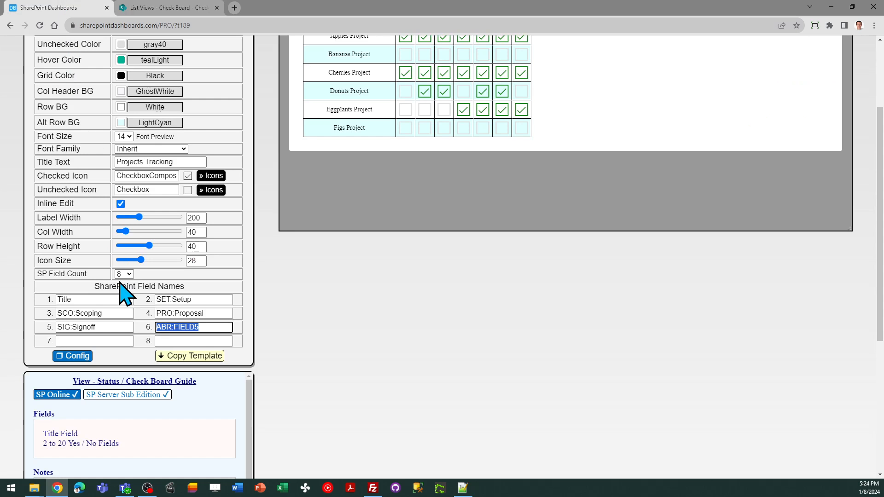
text(OK)
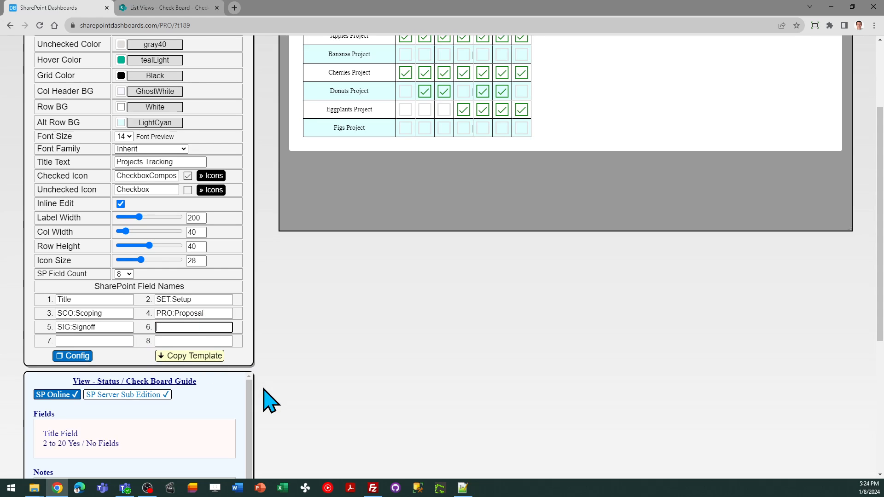
text(KO:Kickoo)
click(95, 341)
text(TST:Test)
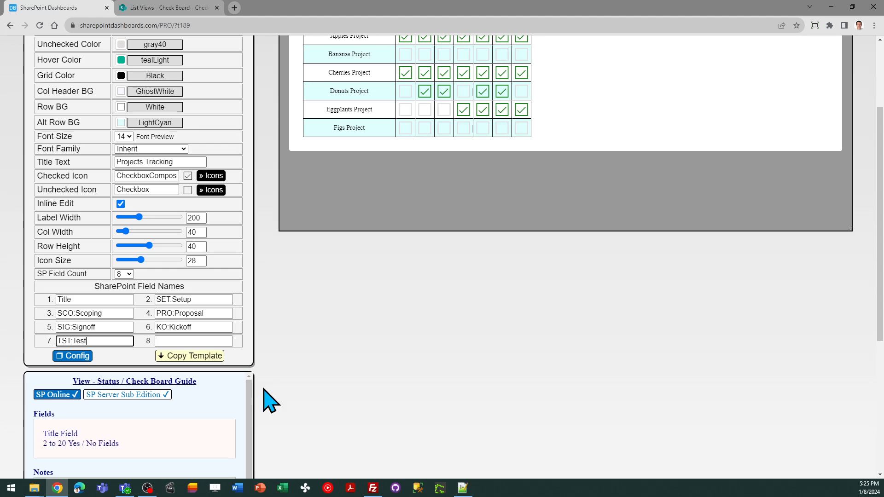
text(ing)
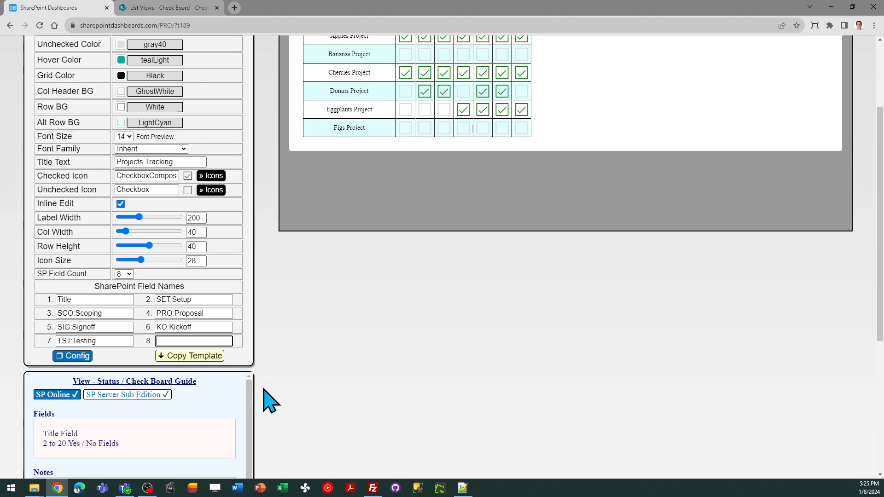
text(LIV:)
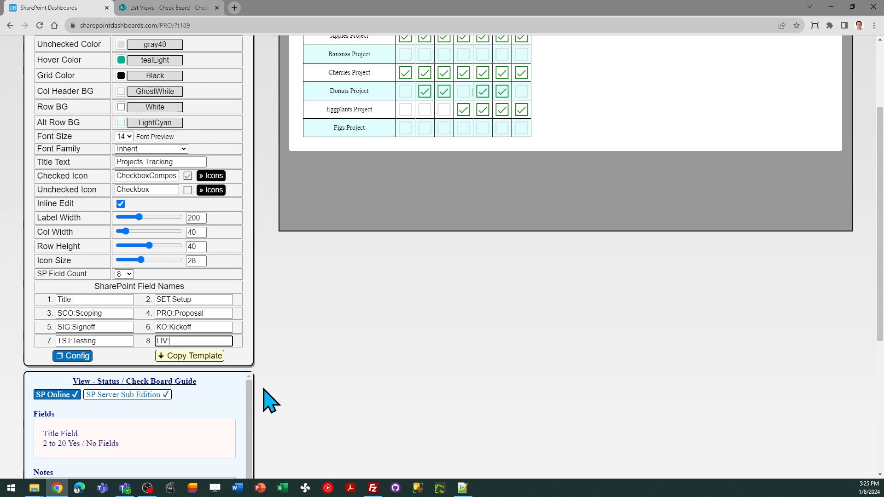
text(Golive)
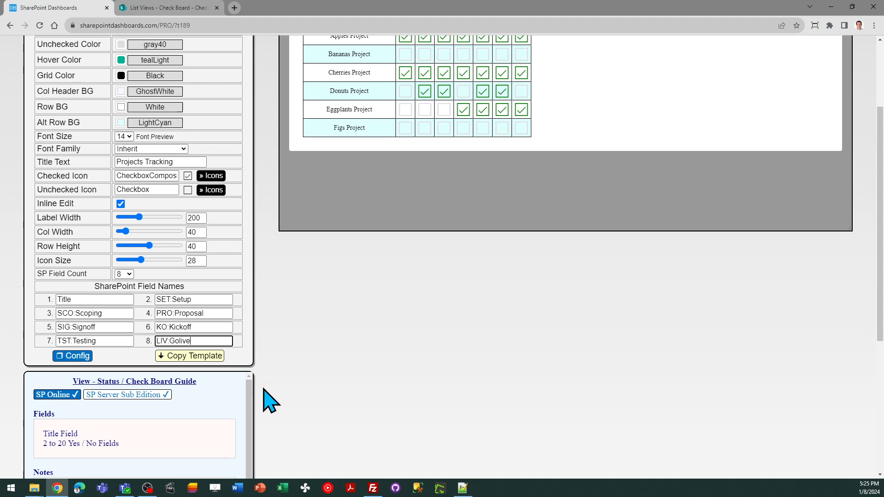
mouse_move(213, 349)
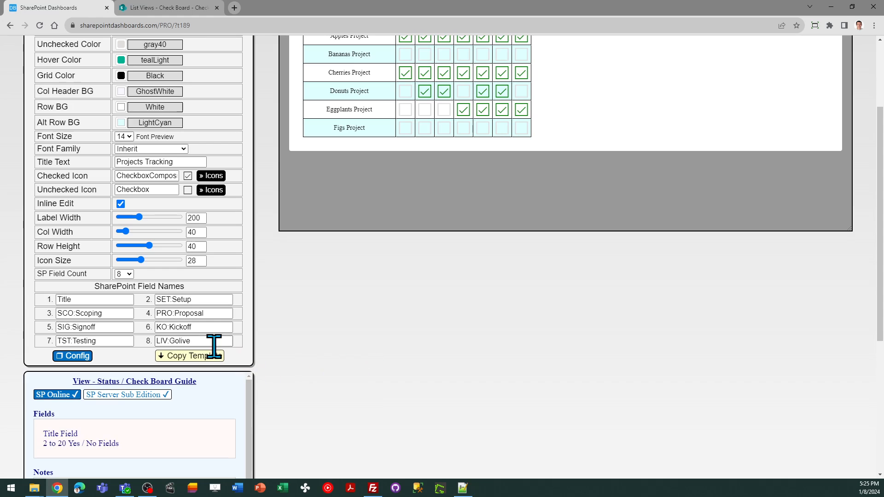
mouse_move(505, 296)
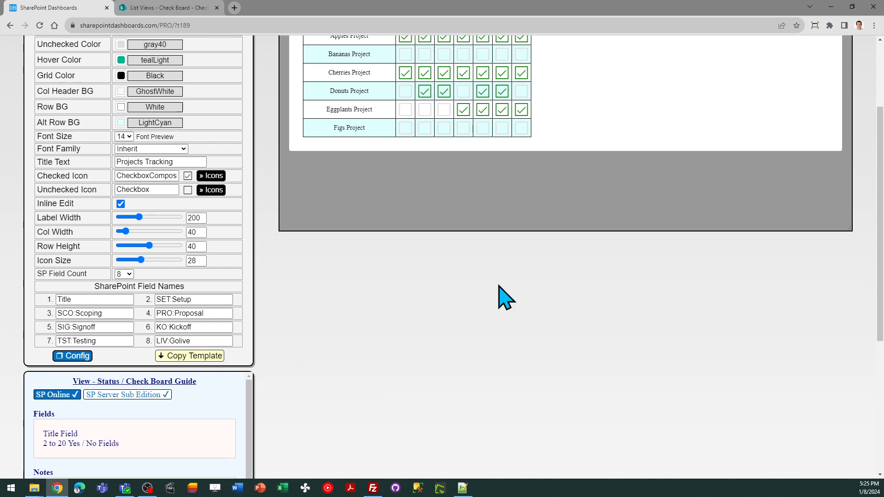
mouse_move(879, 184)
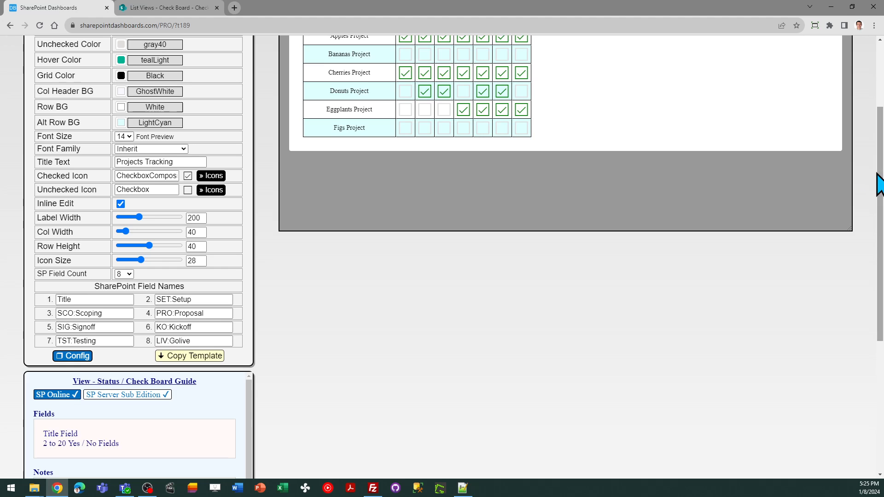
scroll(up, 3)
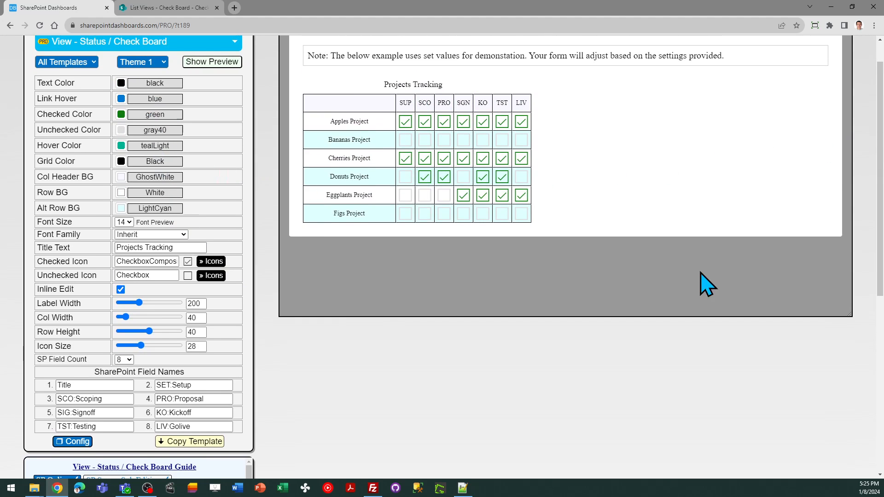
scroll(down, 3)
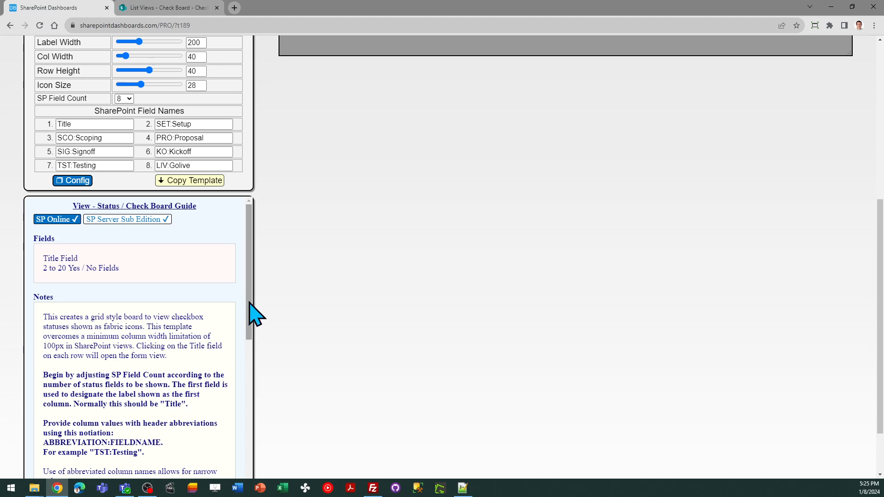
scroll(down, 3)
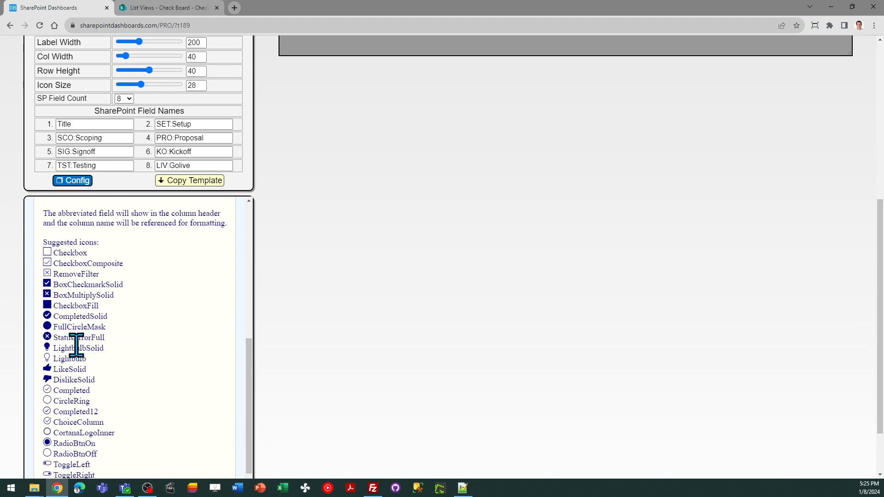
mouse_move(259, 406)
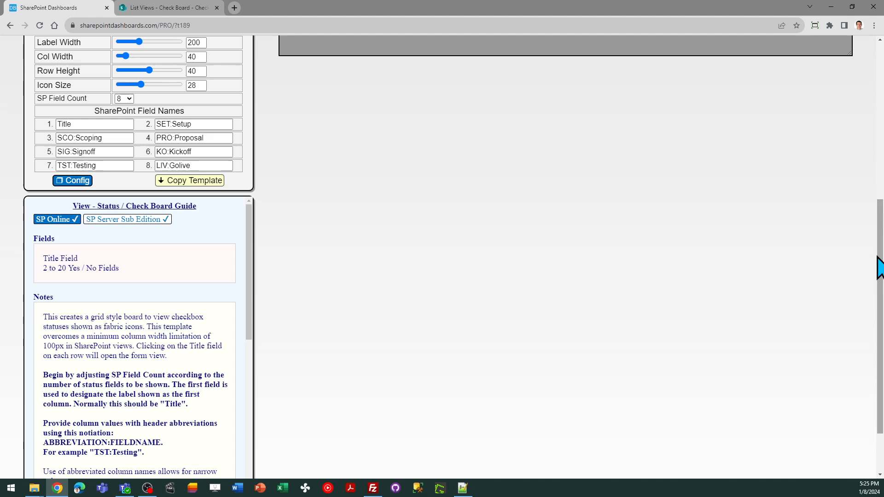
scroll(up, 3)
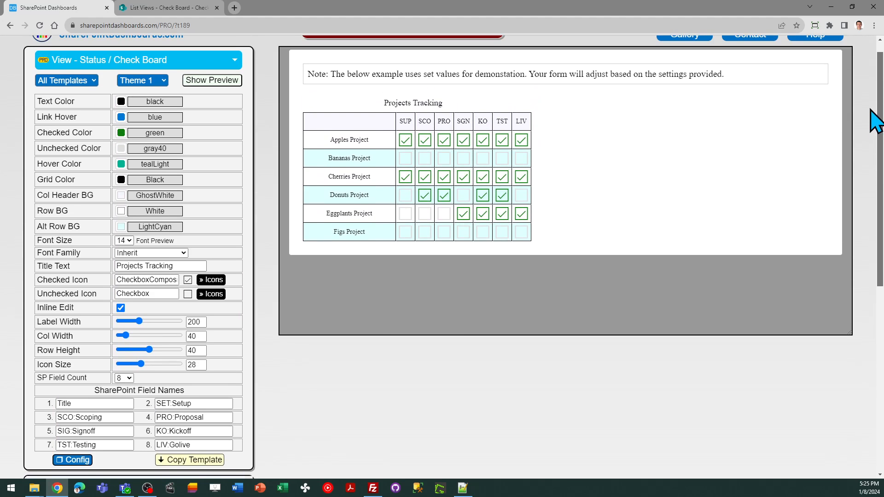
scroll(down, 3)
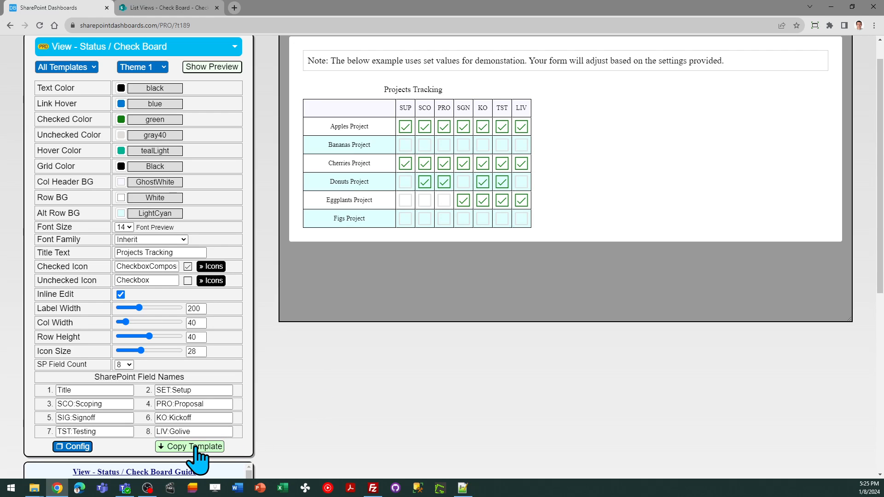
Copy the template and save it as the Check Board view's Advanced mode formatting
click(193, 447)
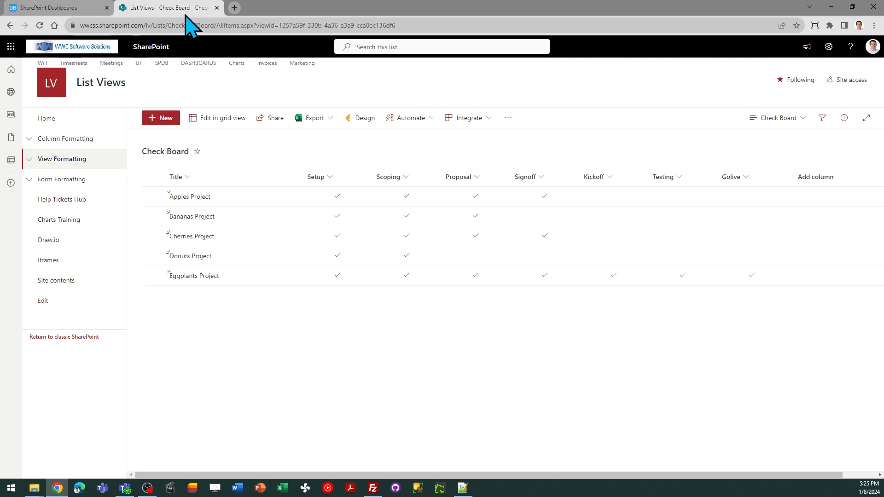
mouse_move(801, 143)
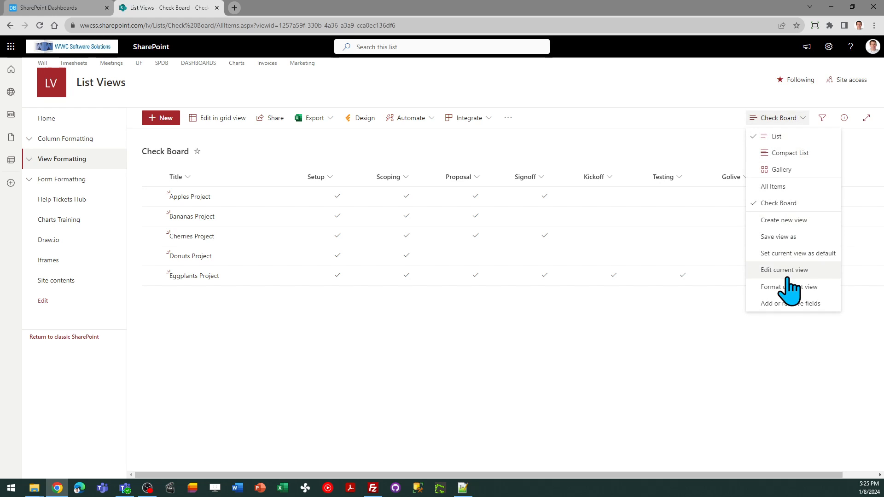
click(789, 287)
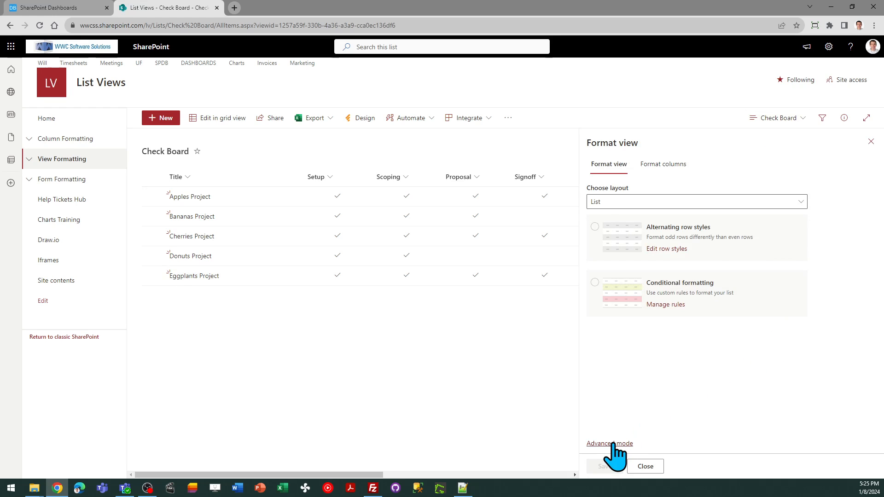
click(610, 443)
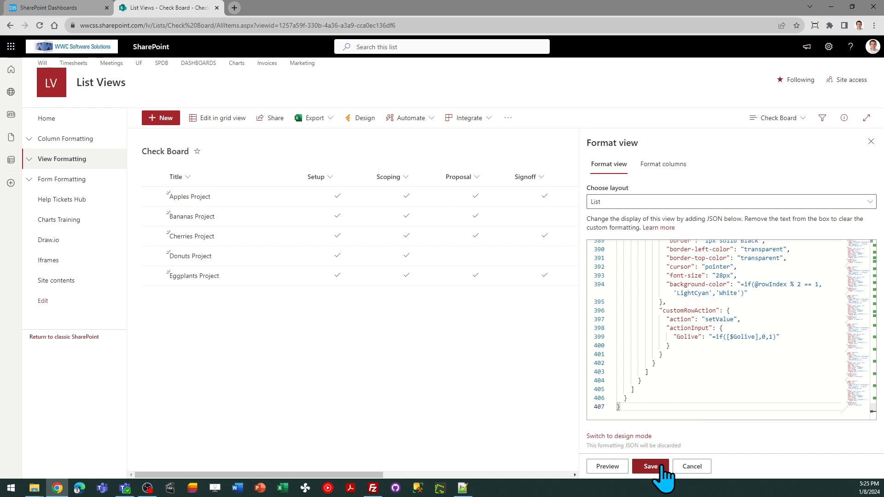
click(650, 466)
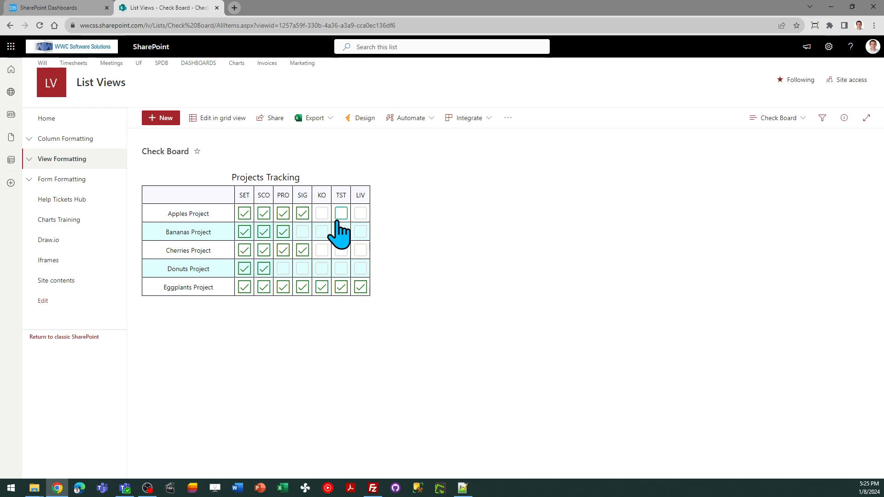
click(321, 213)
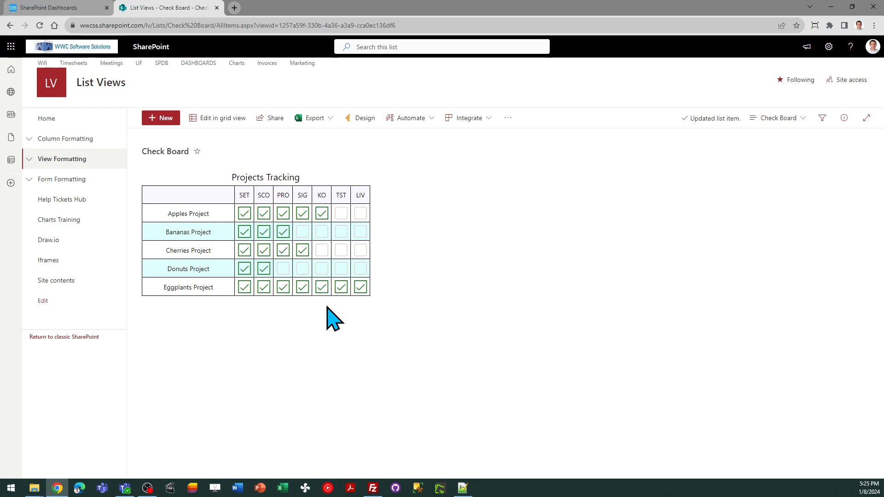
click(322, 213)
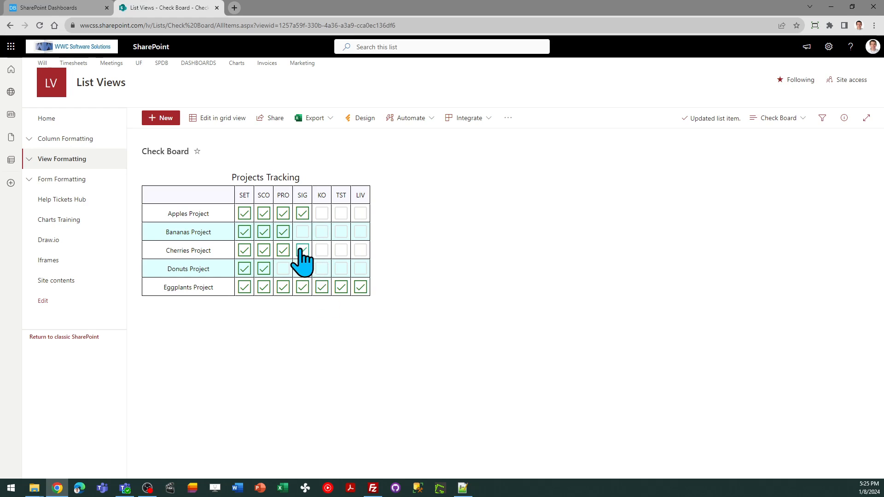
click(302, 251)
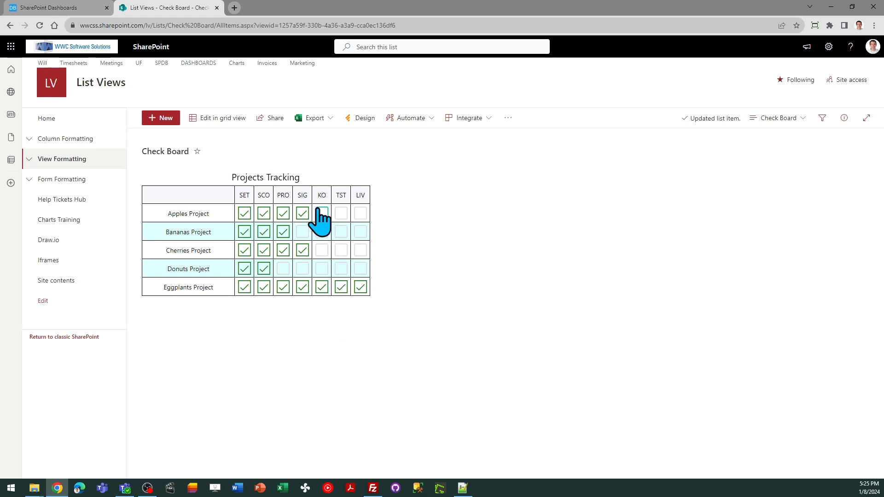
click(302, 213)
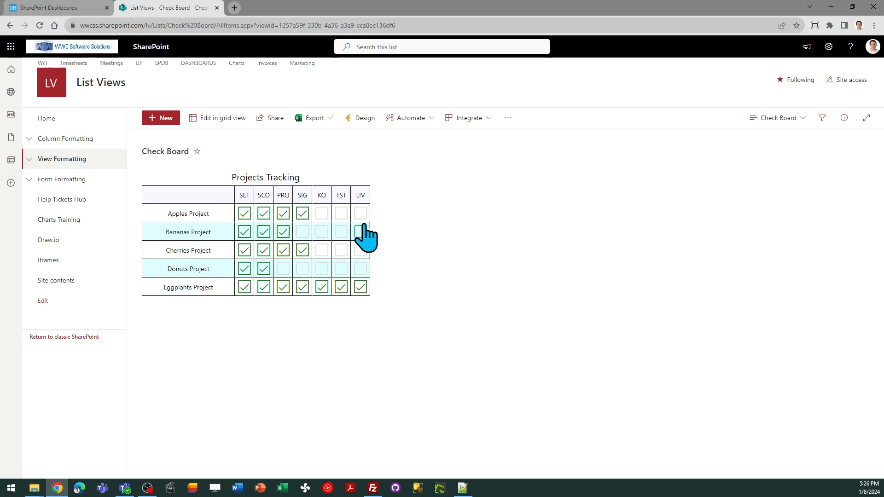
mouse_move(375, 335)
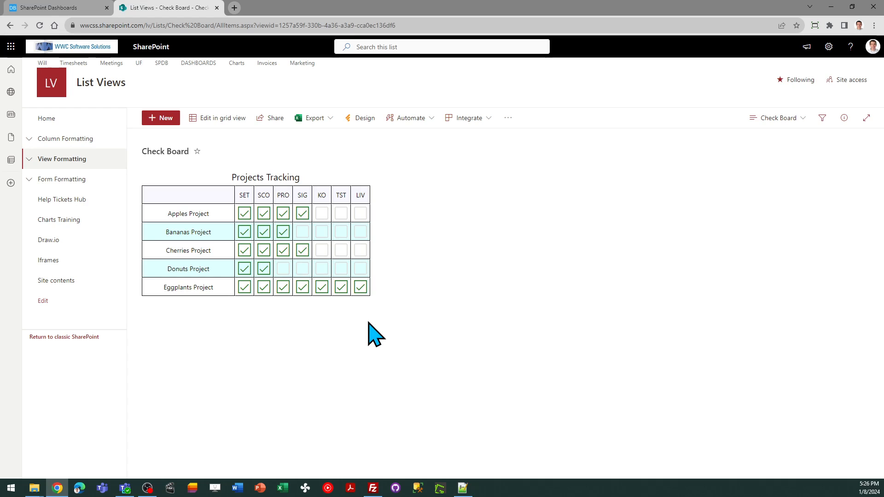
mouse_move(186, 213)
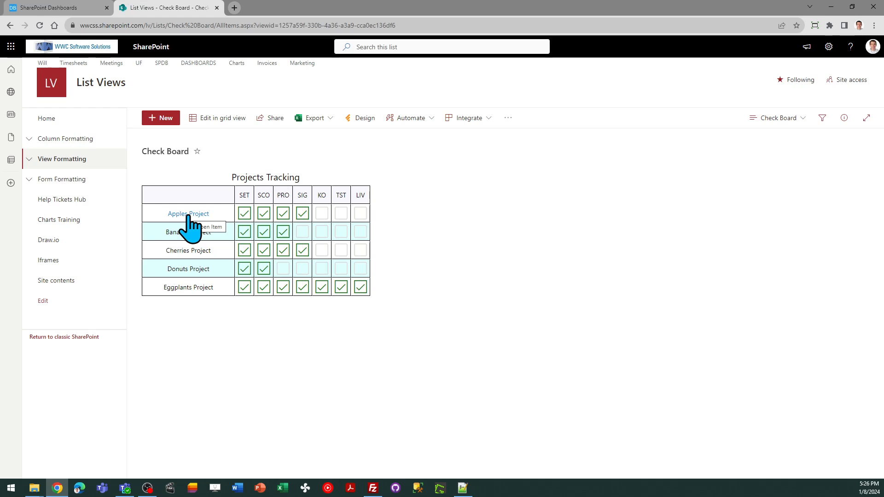
click(188, 214)
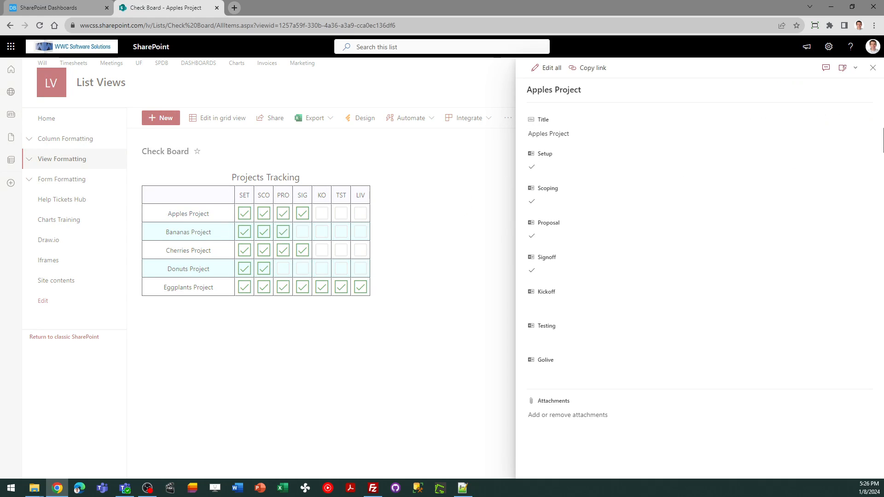
click(874, 68)
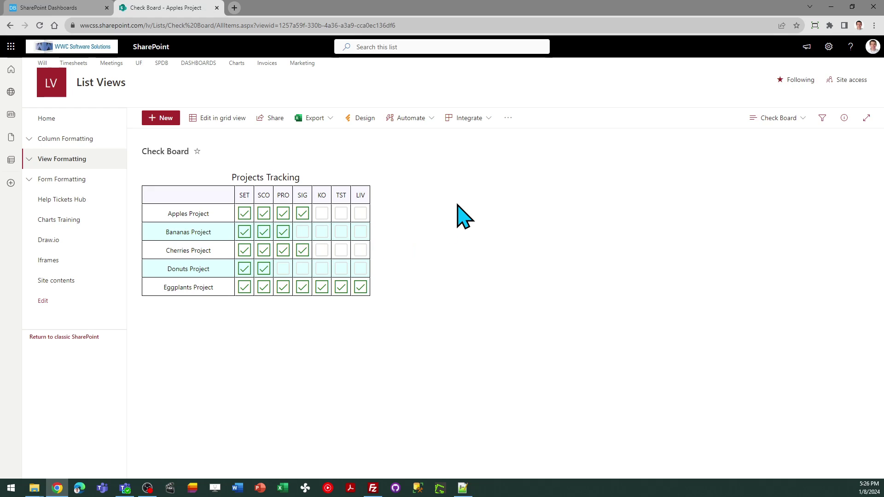
mouse_move(369, 313)
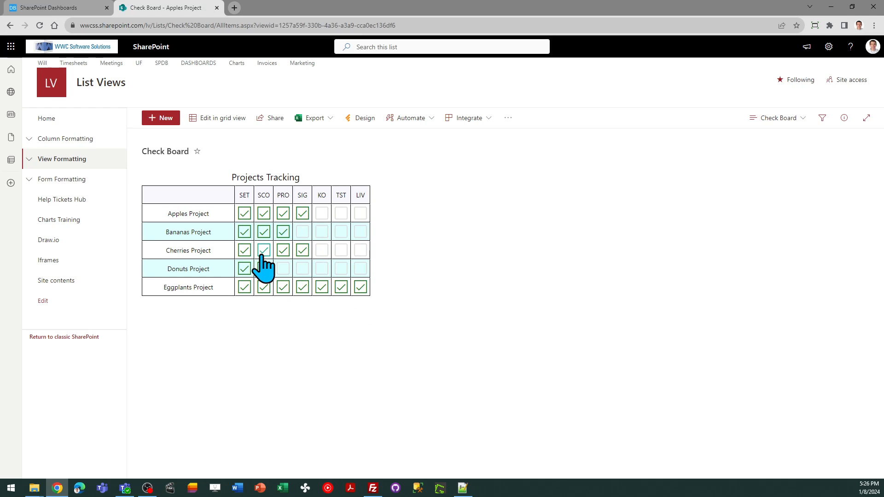
mouse_move(361, 257)
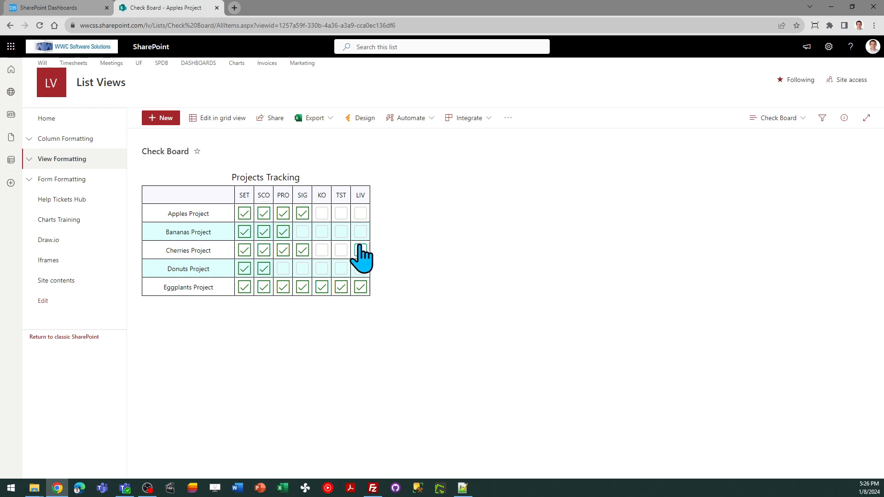
mouse_move(209, 219)
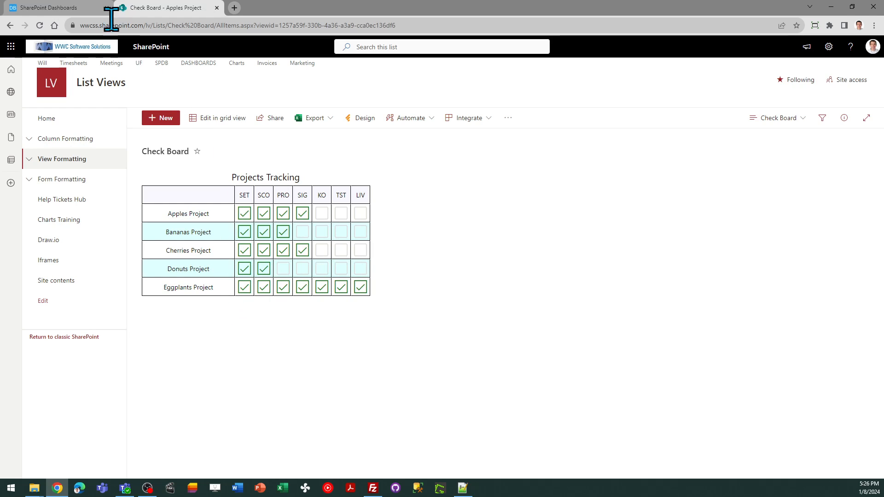
Return to the Dashboards builder and dismiss the Ready to Paste dialog
click(50, 7)
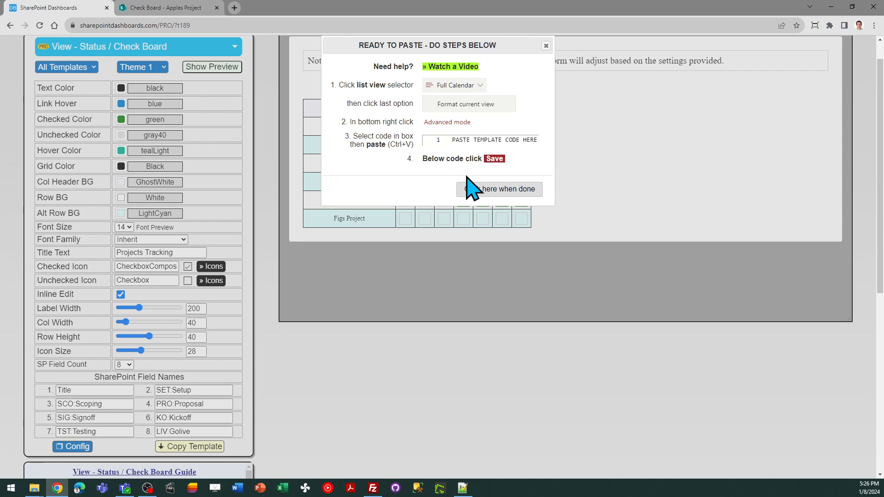
click(498, 189)
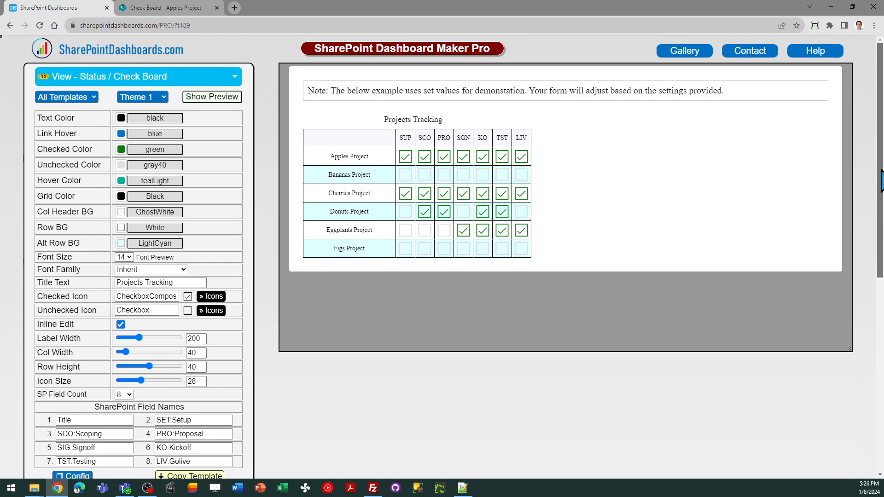
mouse_move(211, 138)
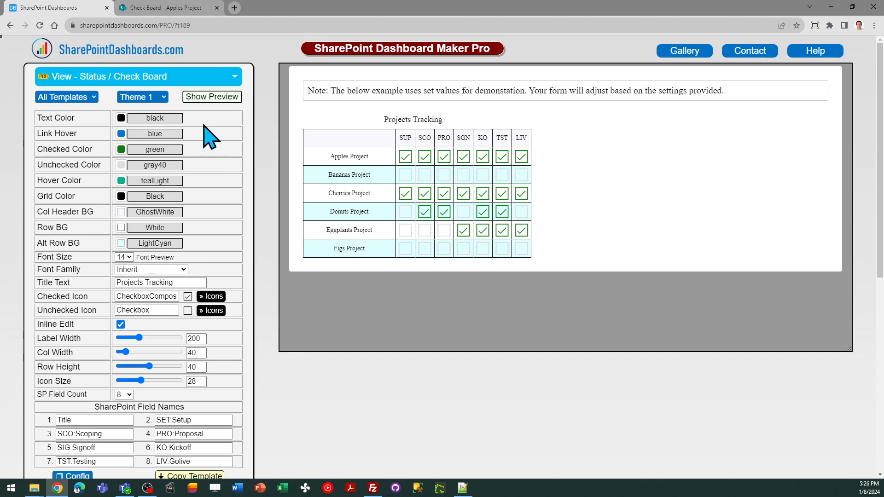
mouse_move(210, 138)
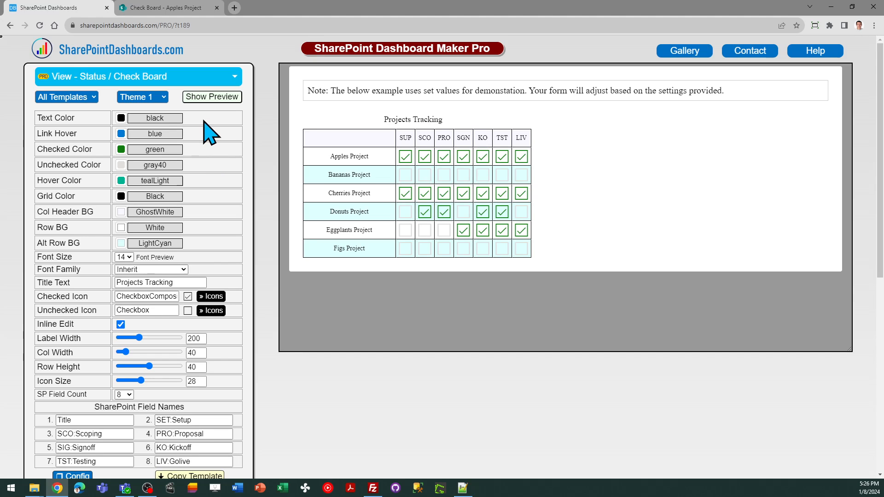
mouse_move(273, 62)
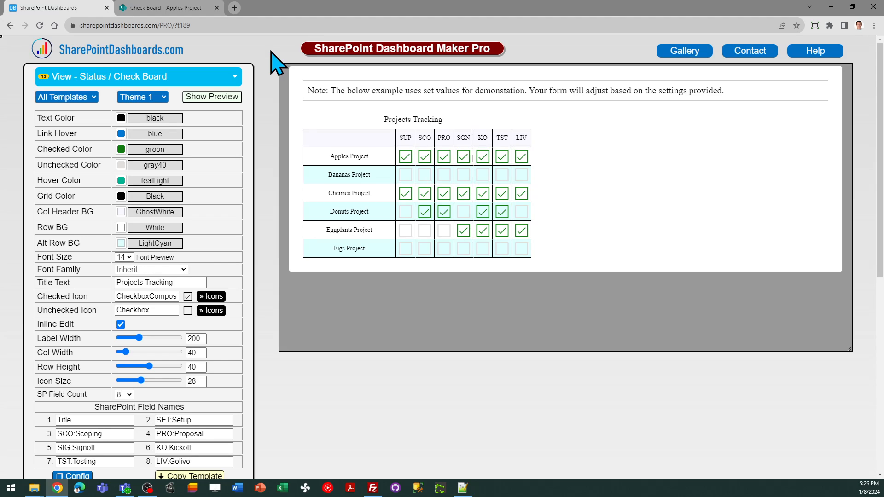
mouse_move(197, 66)
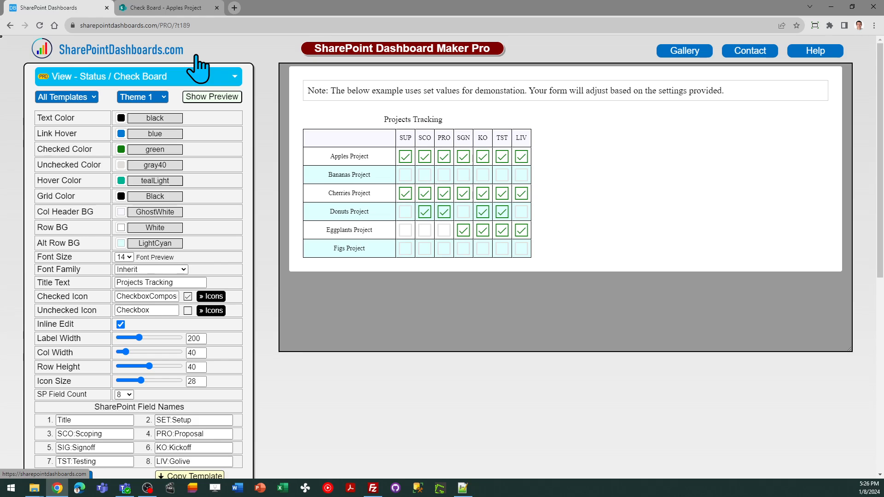
mouse_move(814, 51)
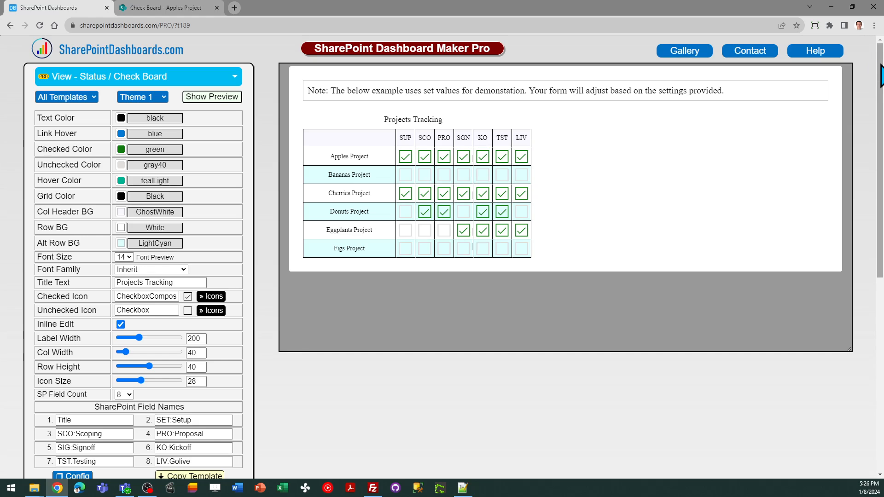
mouse_move(851, 68)
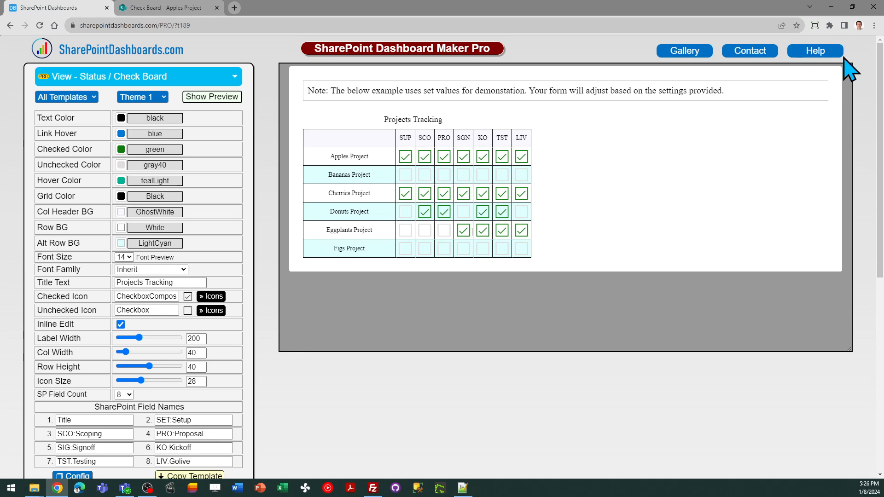